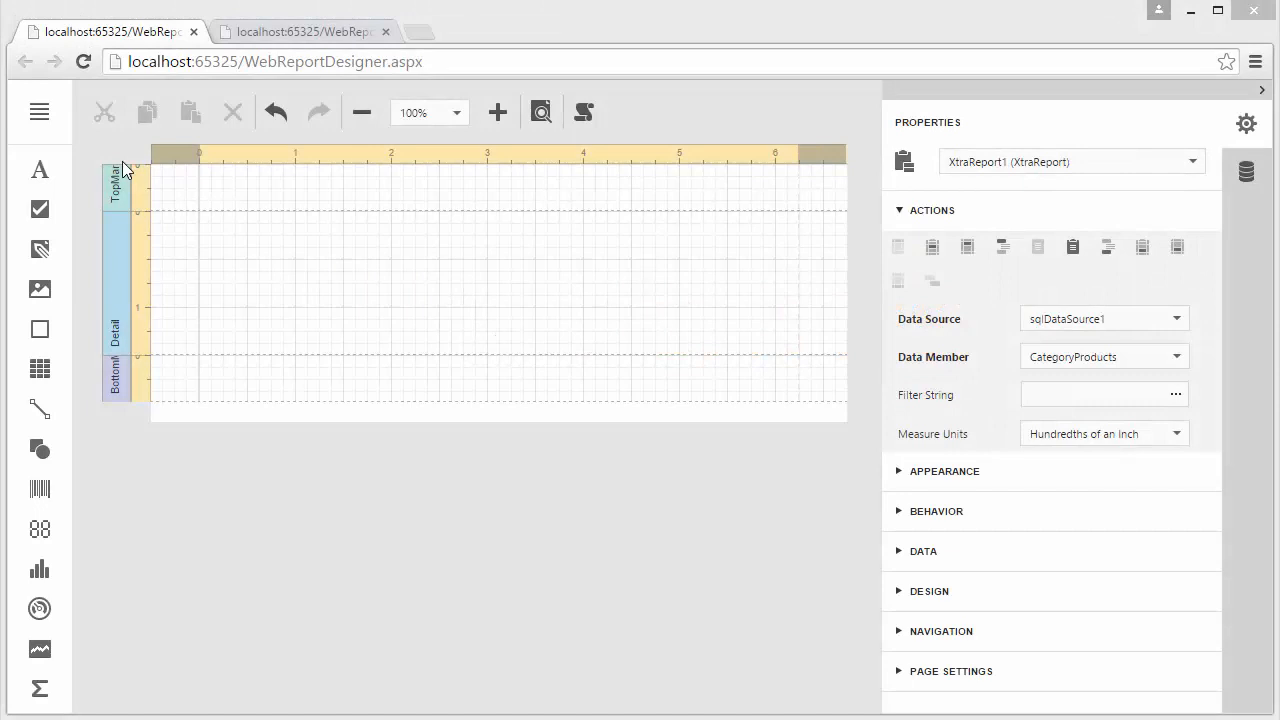
# Step: View sqlDataSource1's fields, dismiss the Add query wizard, and edit the CategoryProducts query
pyautogui.click(40, 112)
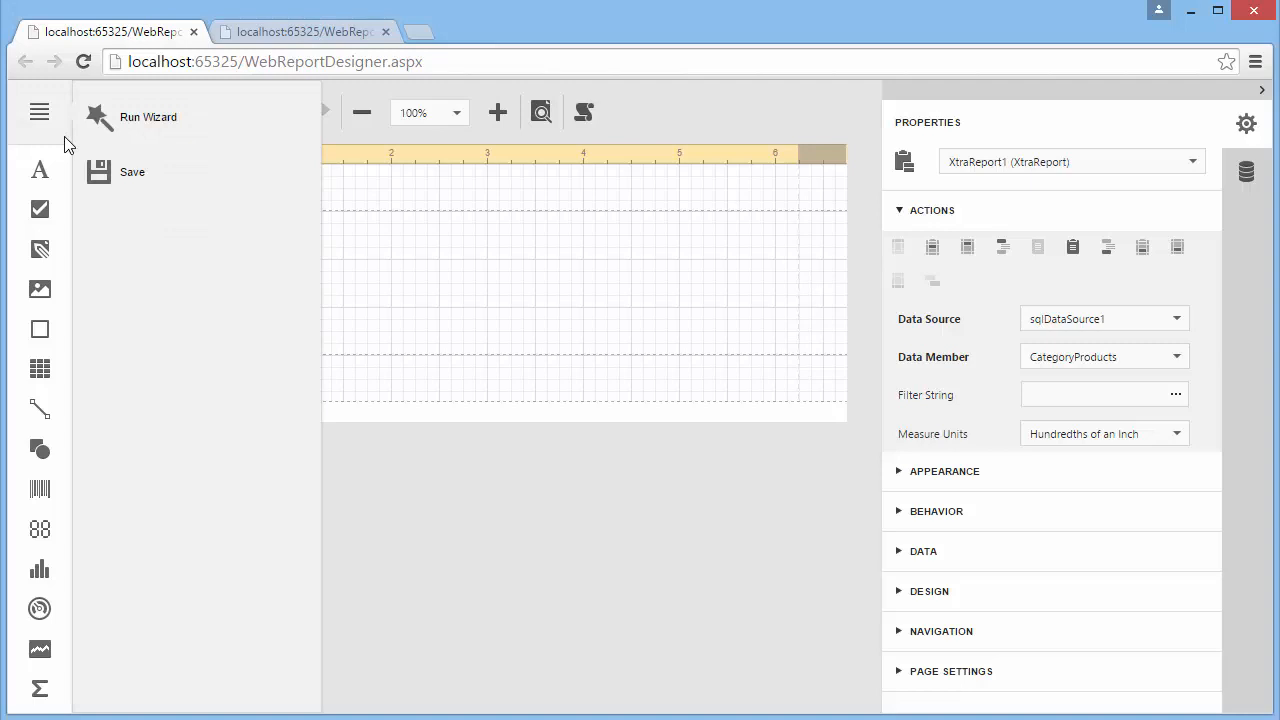
pyautogui.moveTo(120, 180)
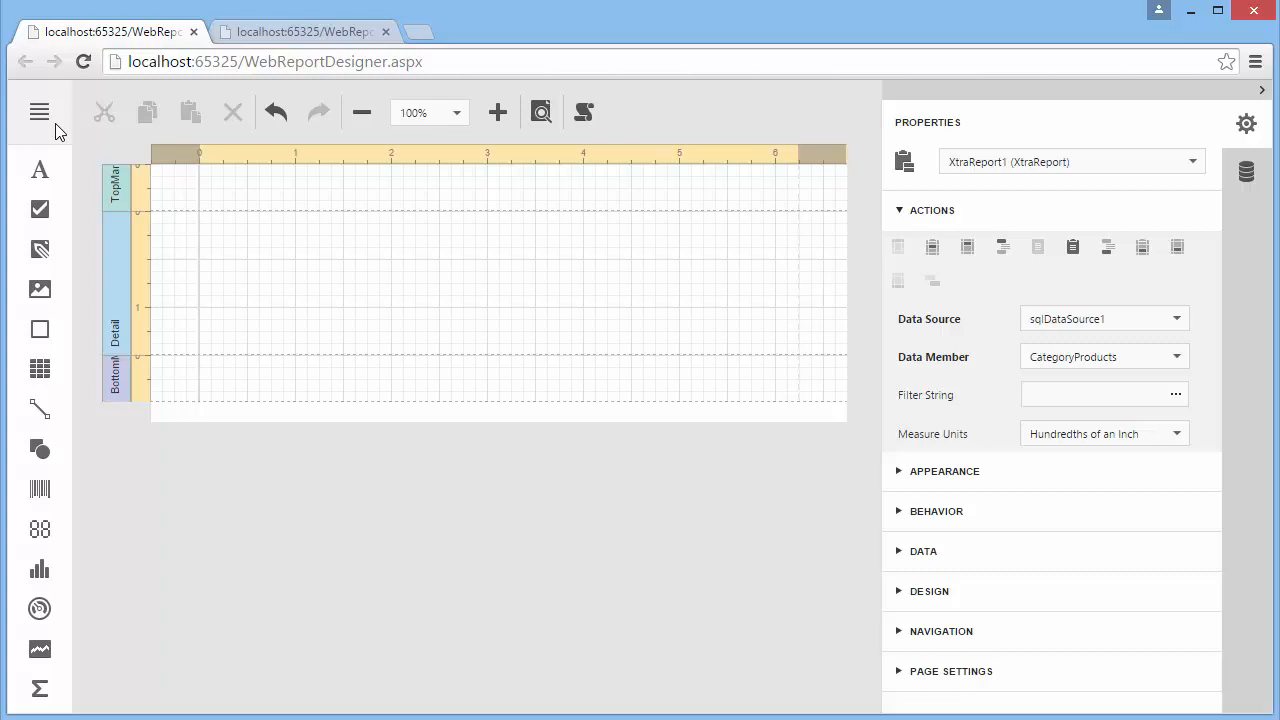
pyautogui.moveTo(376, 204)
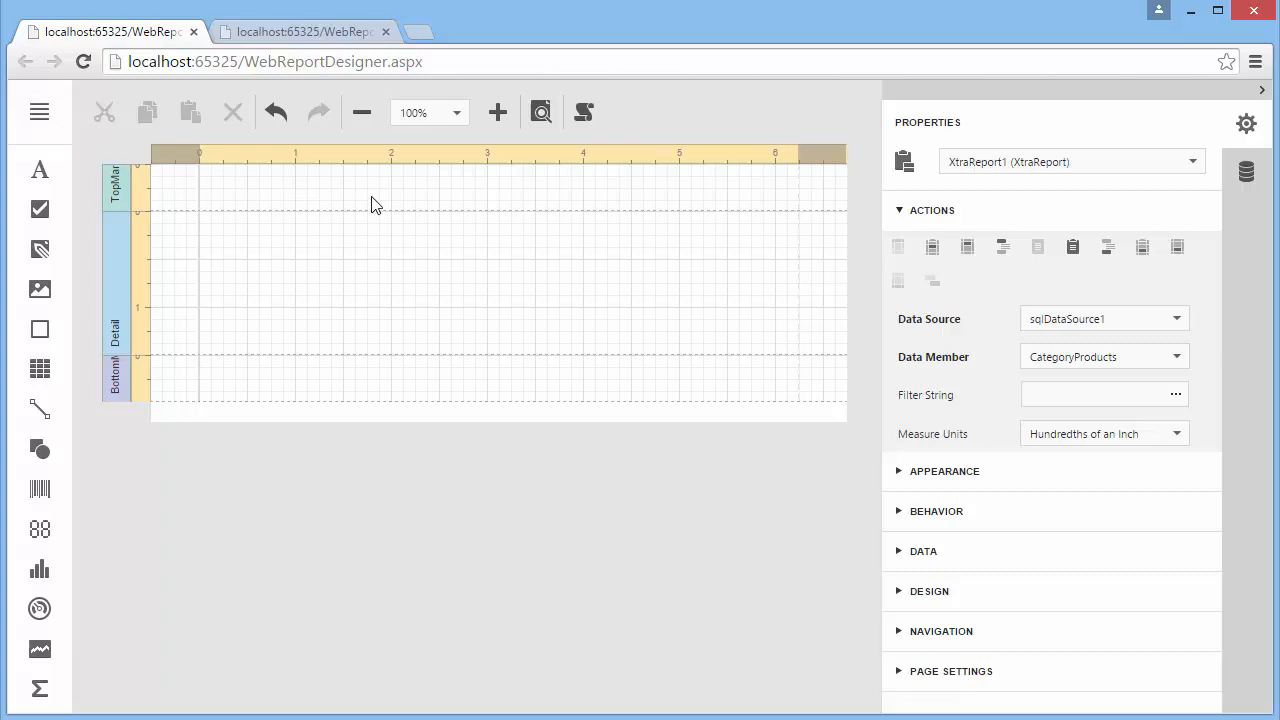
pyautogui.click(1246, 172)
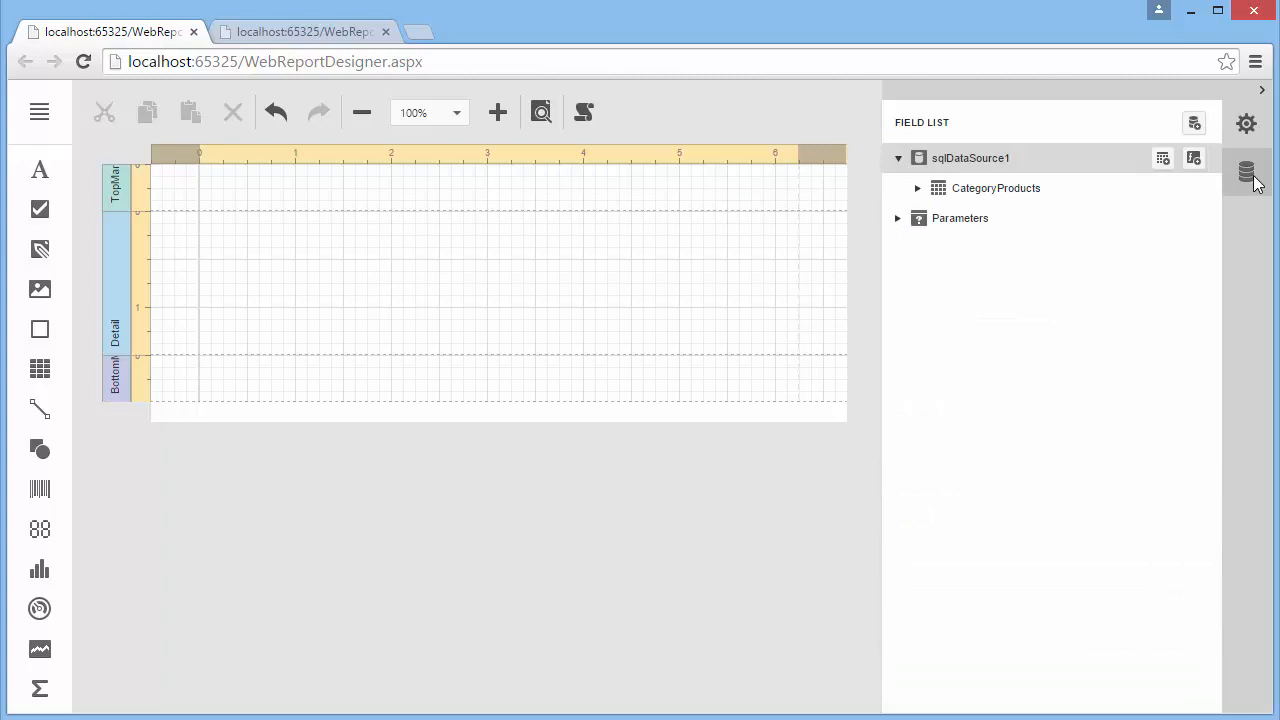
pyautogui.moveTo(1162, 164)
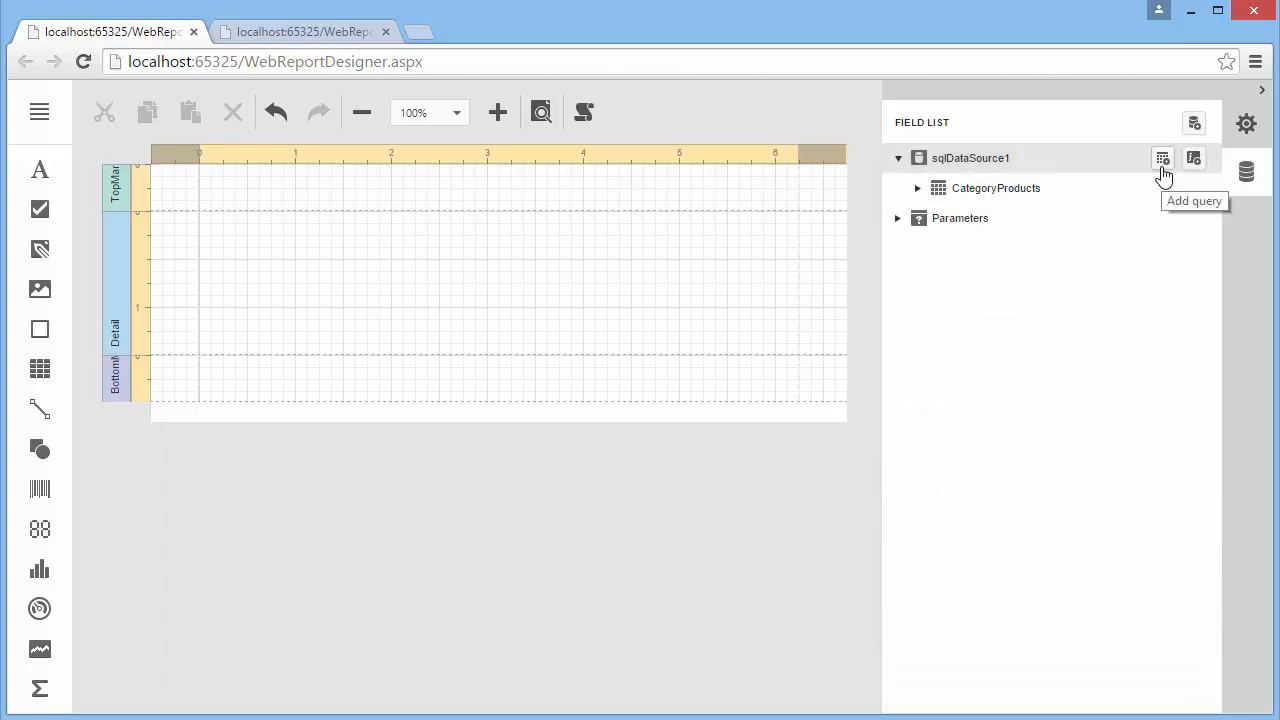
pyautogui.click(1162, 158)
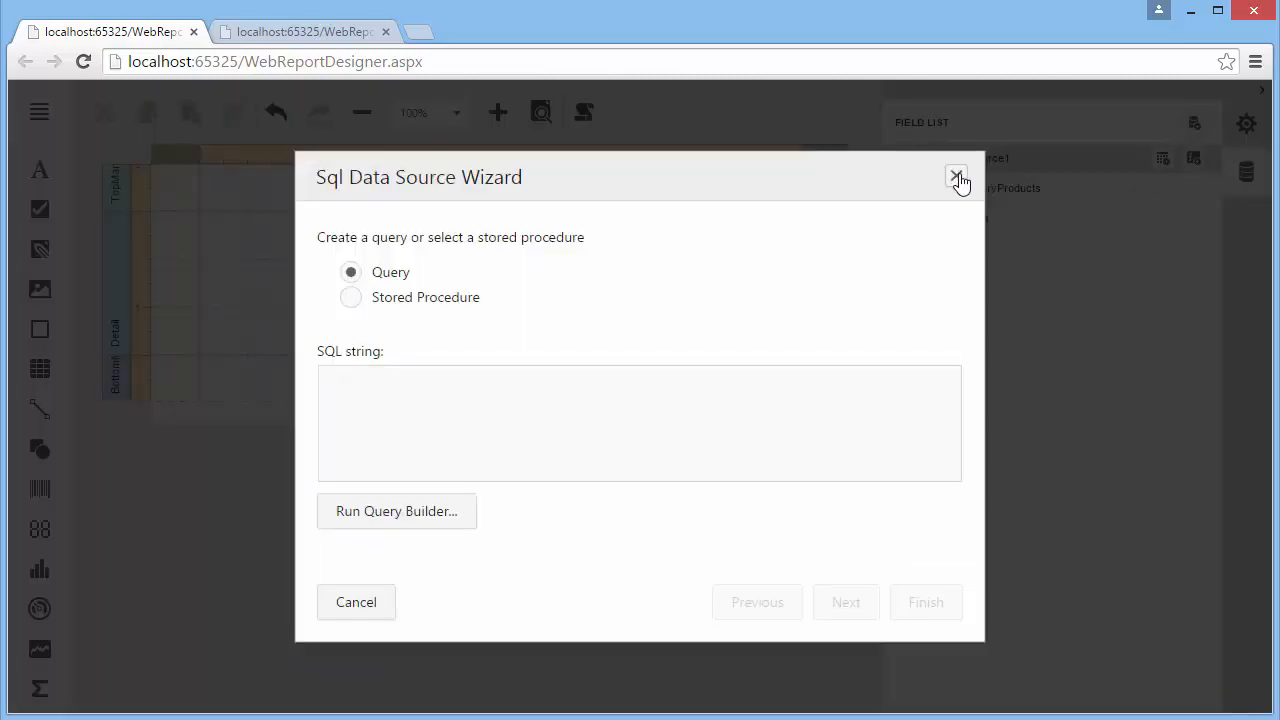
pyautogui.click(956, 176)
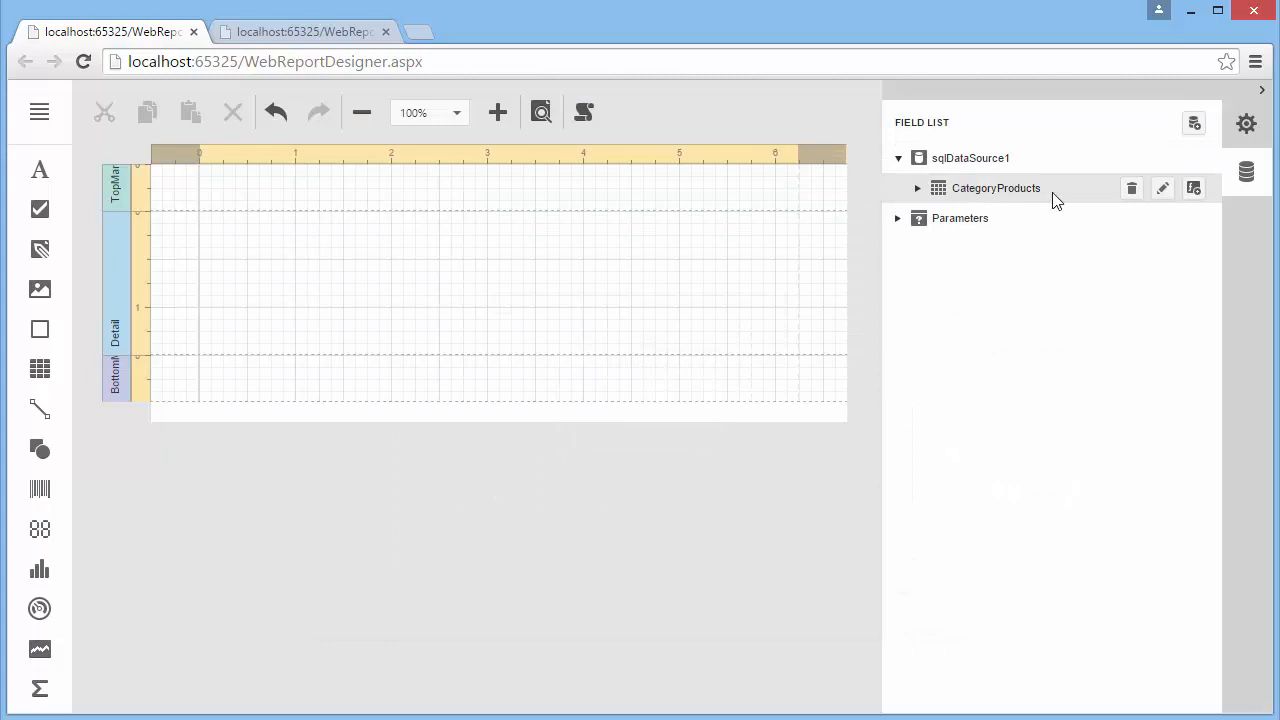
pyautogui.moveTo(1162, 188)
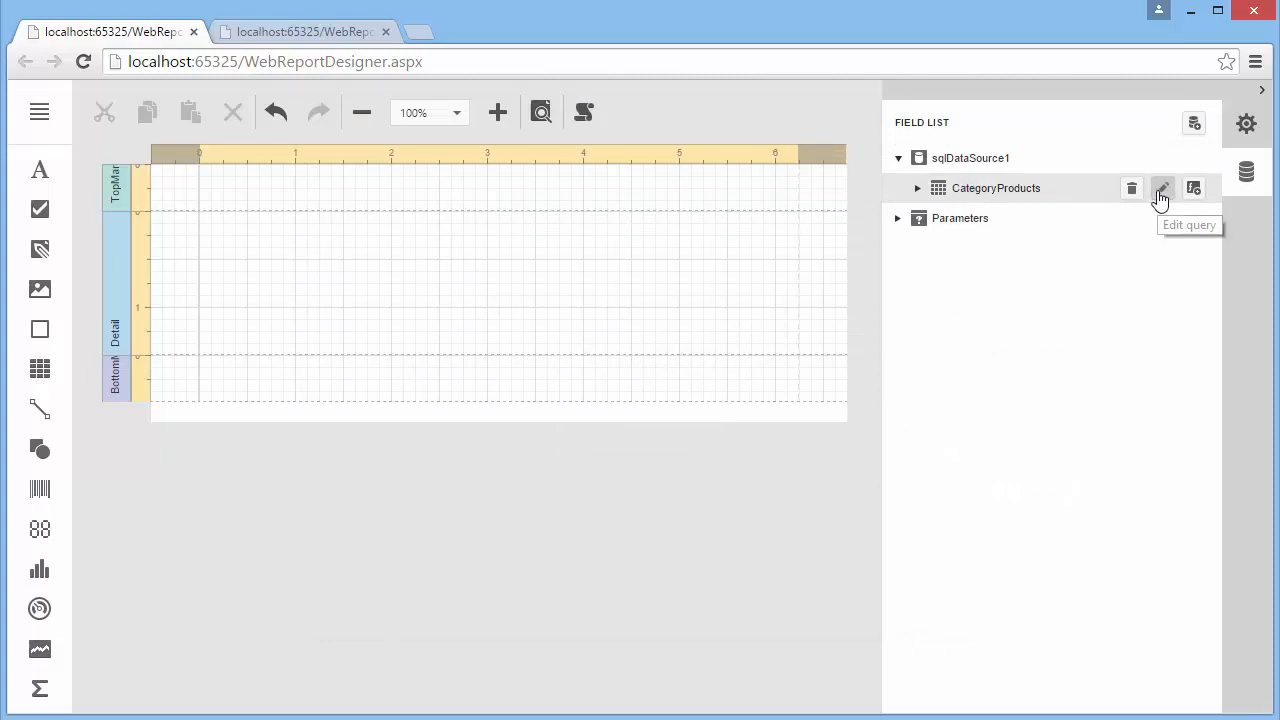
pyautogui.click(1162, 188)
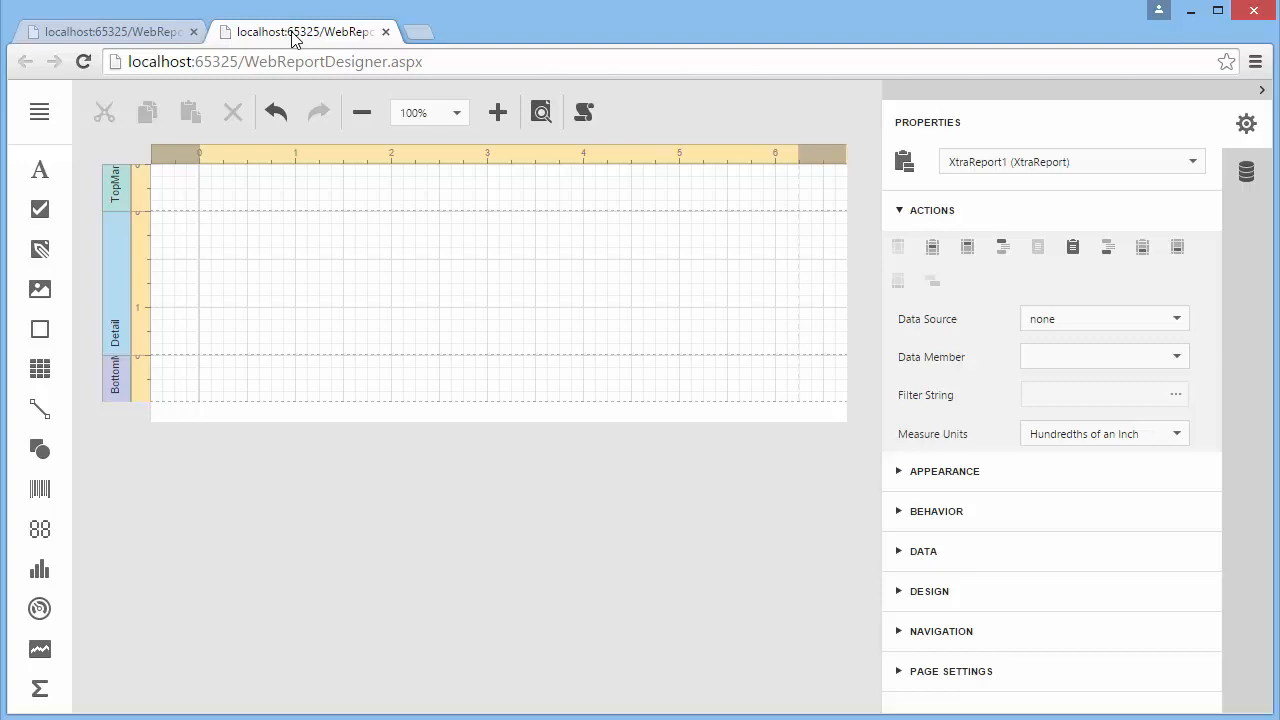
pyautogui.moveTo(64, 144)
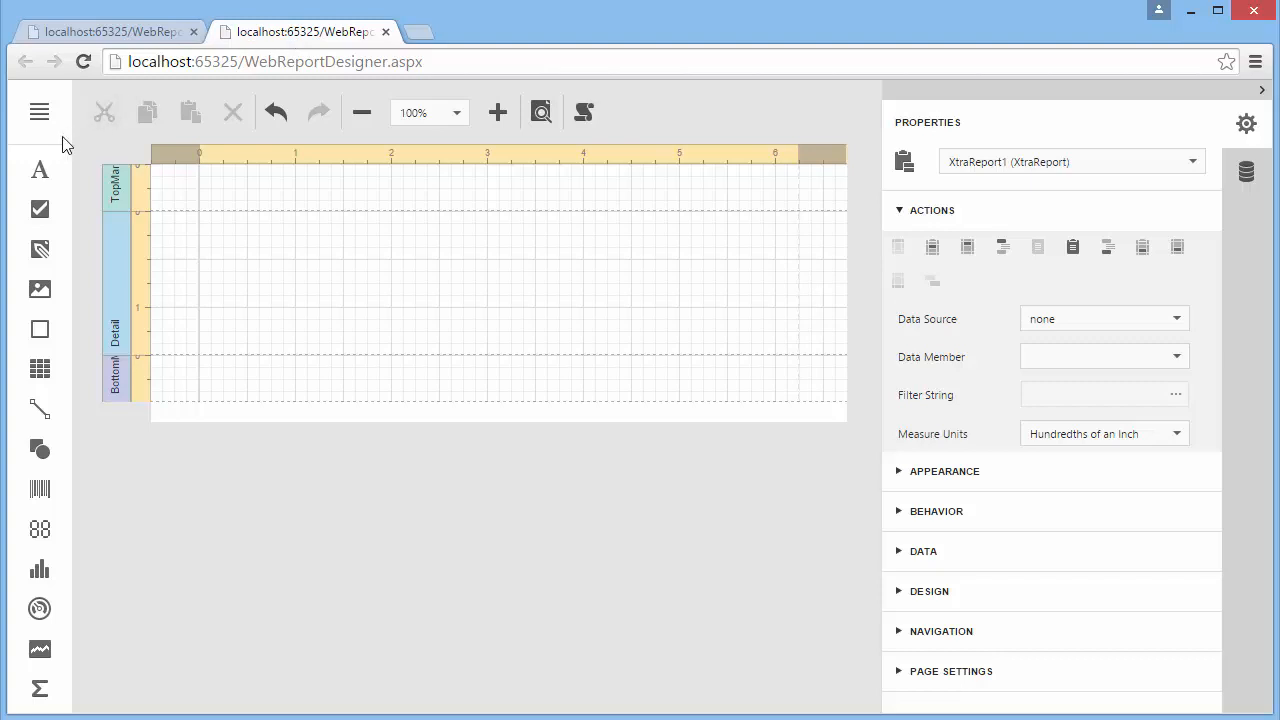
# Step: Show the designer's main menu with Run Wizard, Add SQL Data Source and Save
pyautogui.click(40, 112)
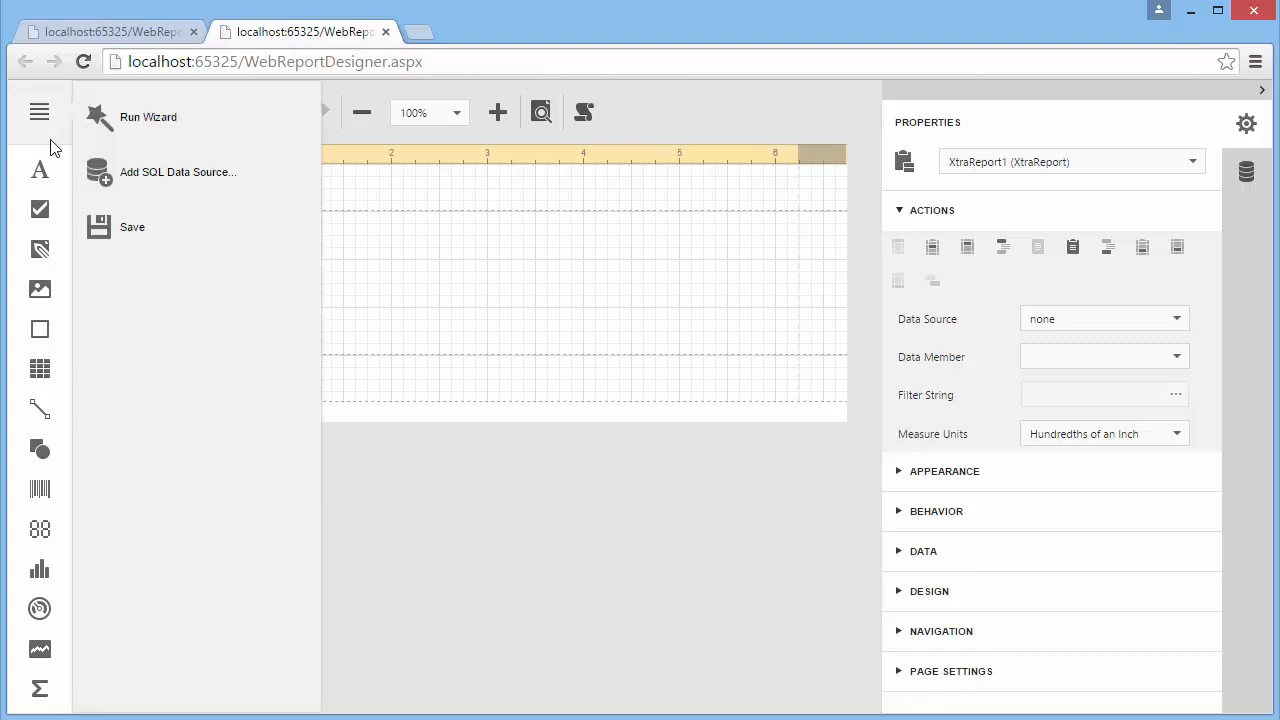
pyautogui.moveTo(108, 188)
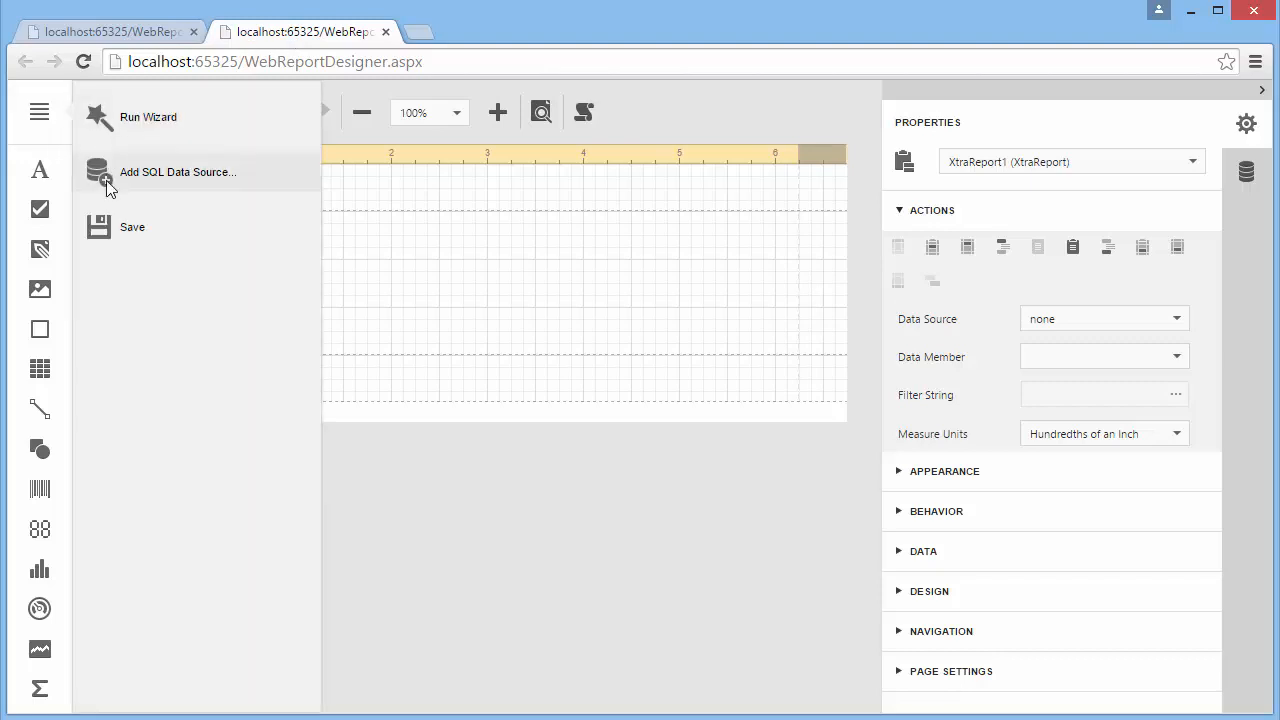
pyautogui.moveTo(224, 192)
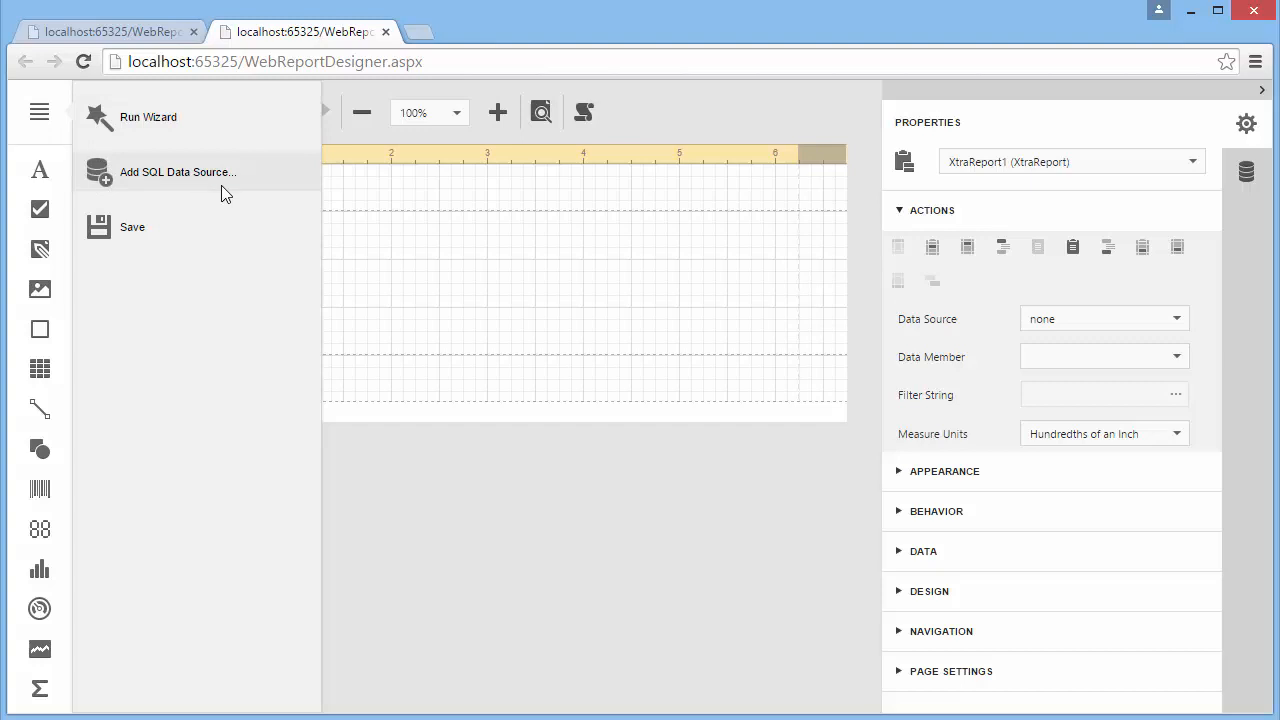
# Step: Add an SQL data source on NWindConnection and launch the Query Builder
pyautogui.click(178, 172)
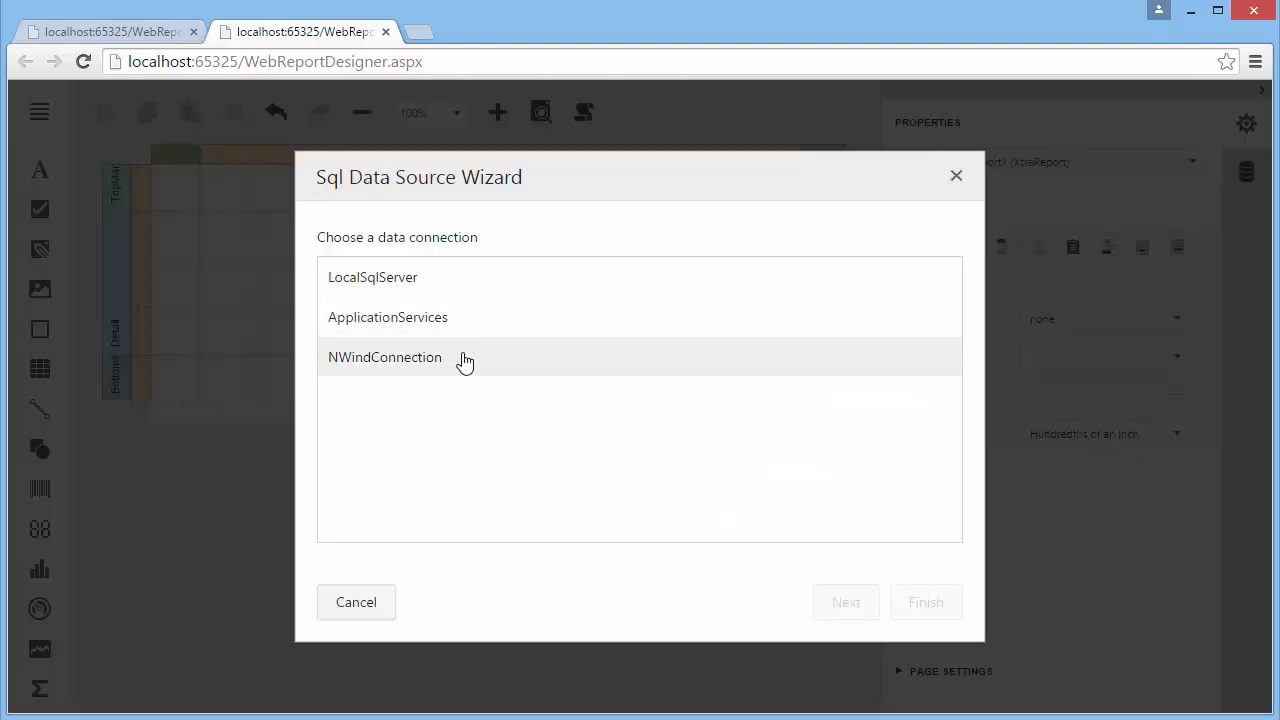
pyautogui.click(384, 356)
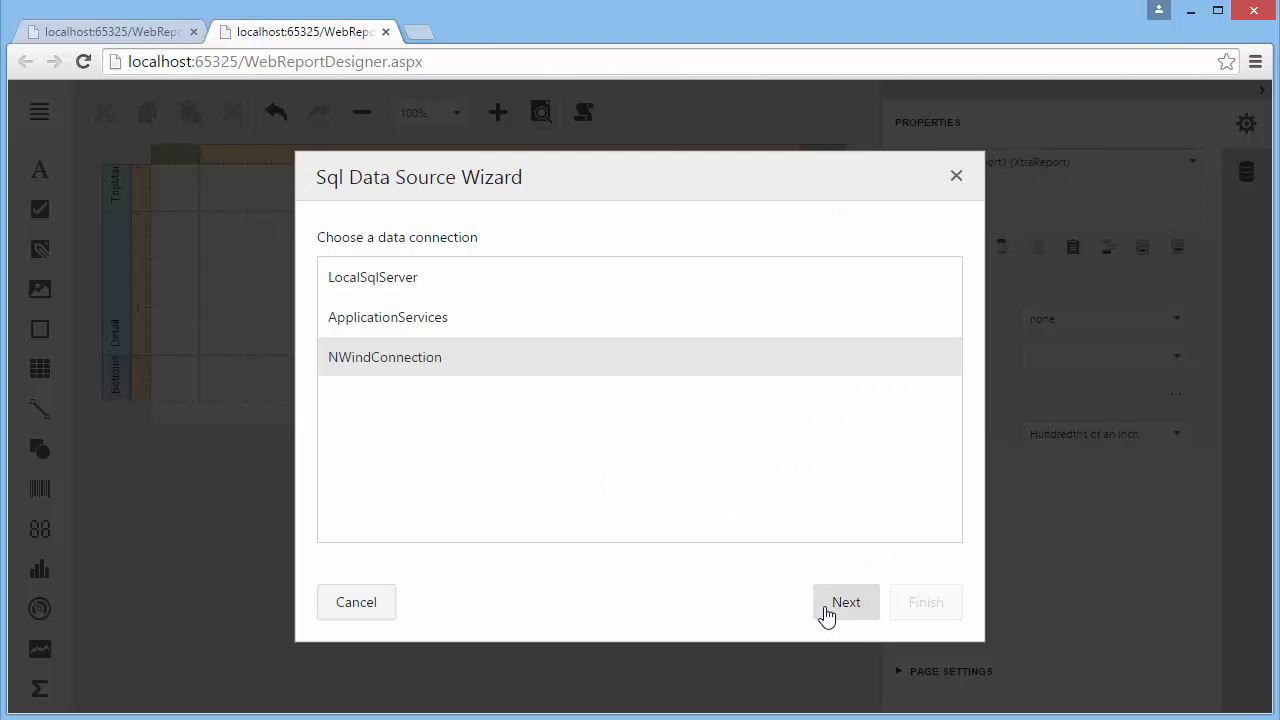
pyautogui.click(846, 602)
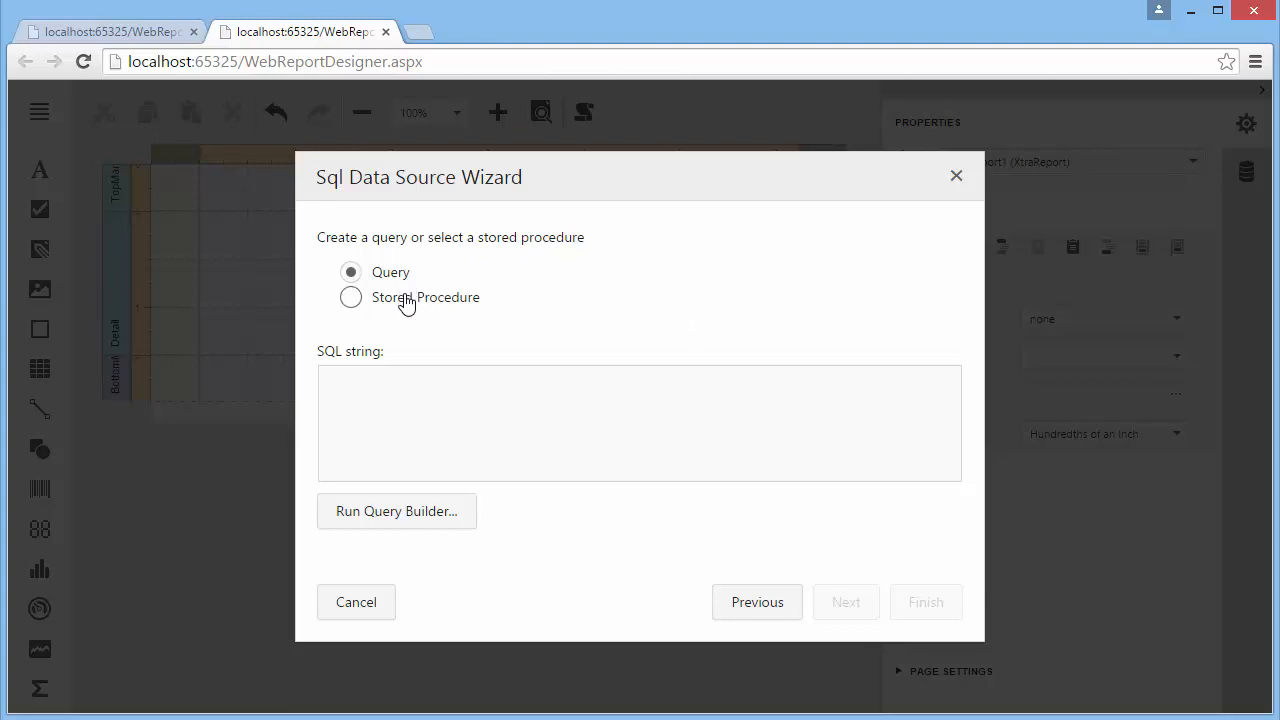
pyautogui.moveTo(426, 500)
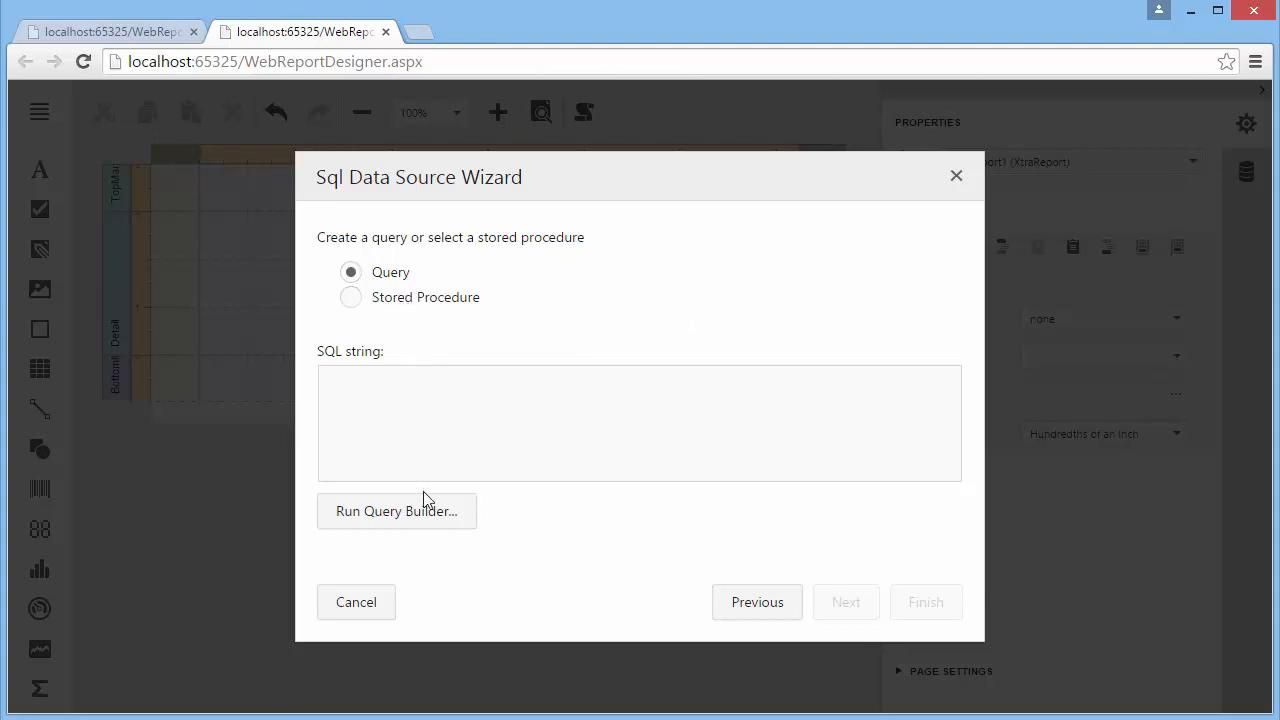
pyautogui.click(396, 512)
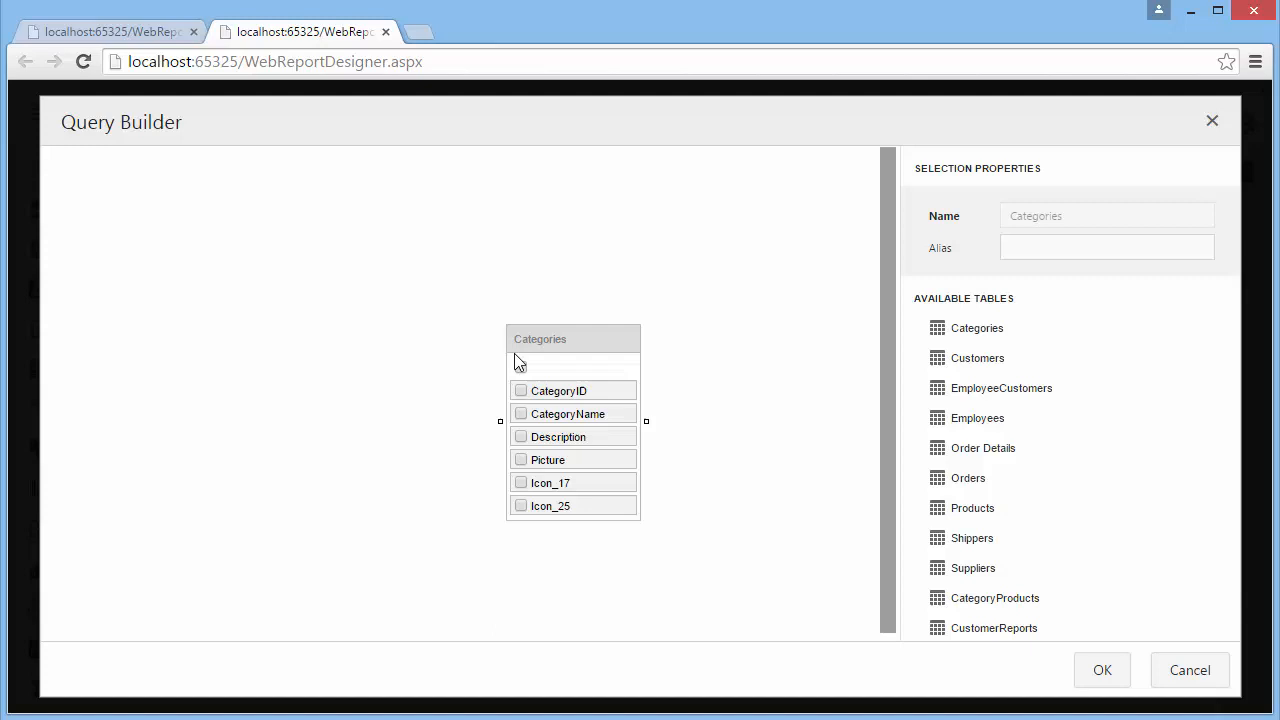
# Step: Select all Categories columns plus Products' ProductName, CategoryID and UnitPrice
pyautogui.click(520, 368)
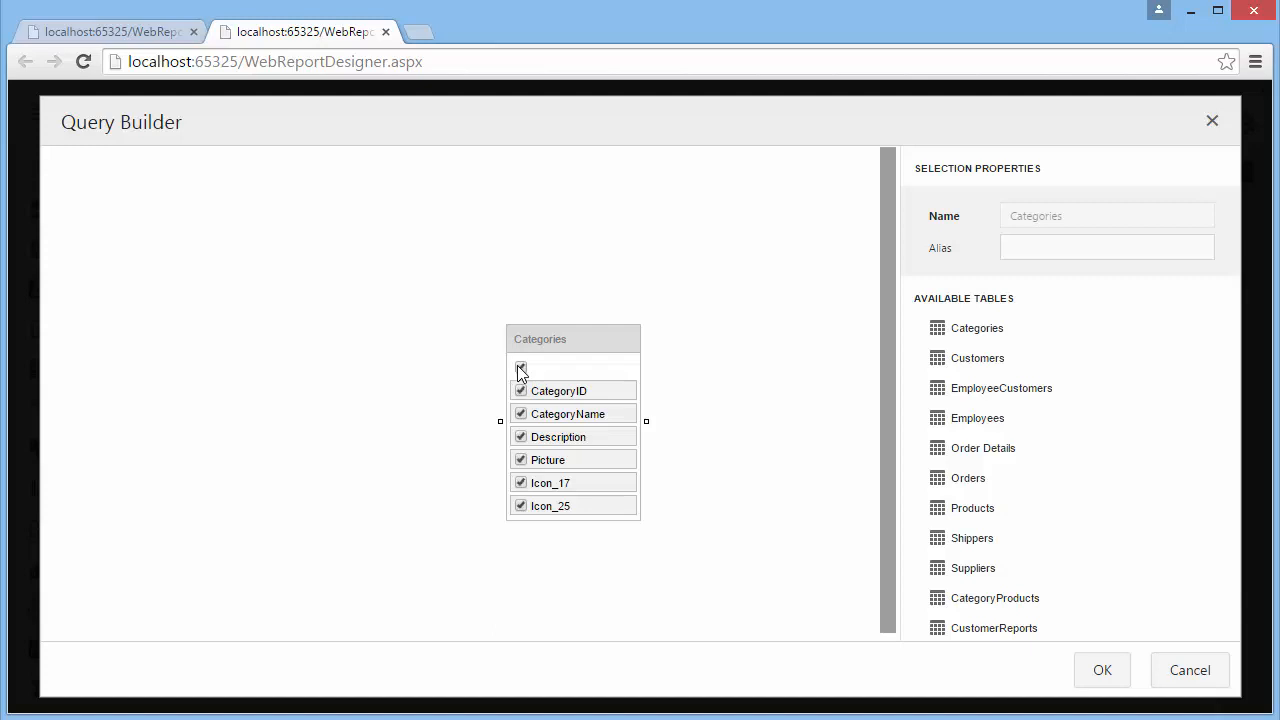
pyautogui.moveTo(972, 508)
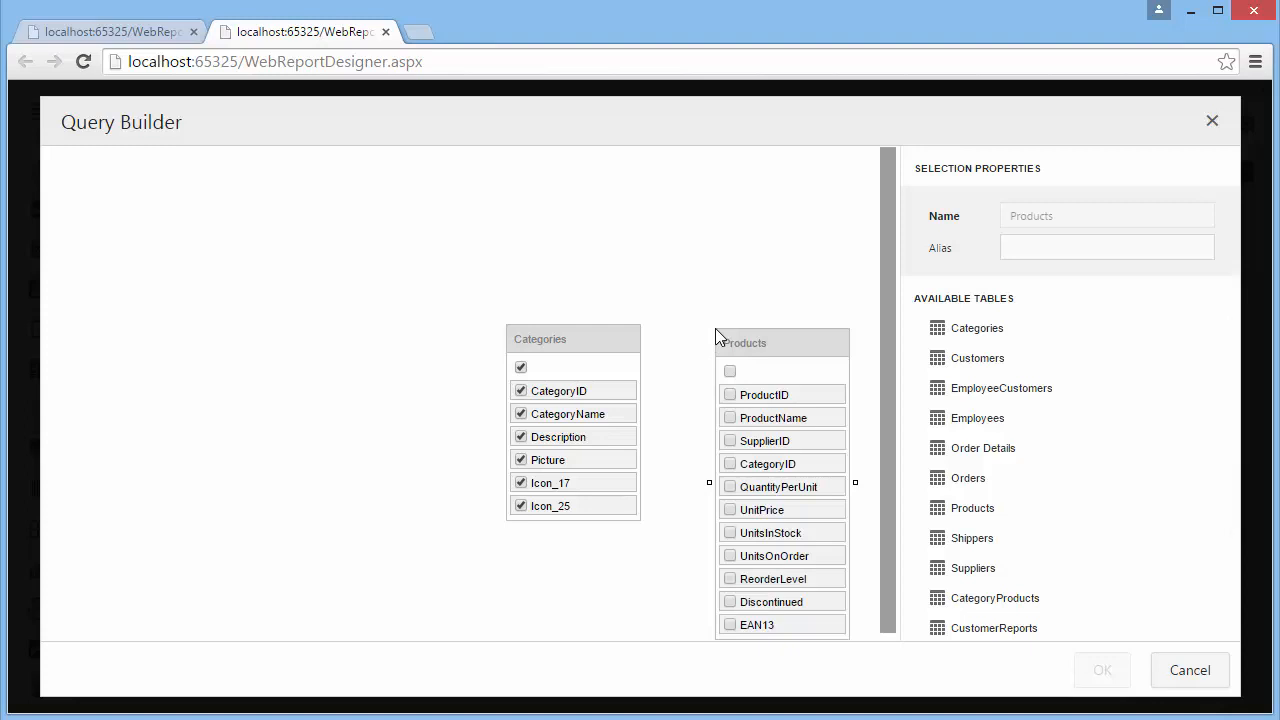
pyautogui.click(730, 418)
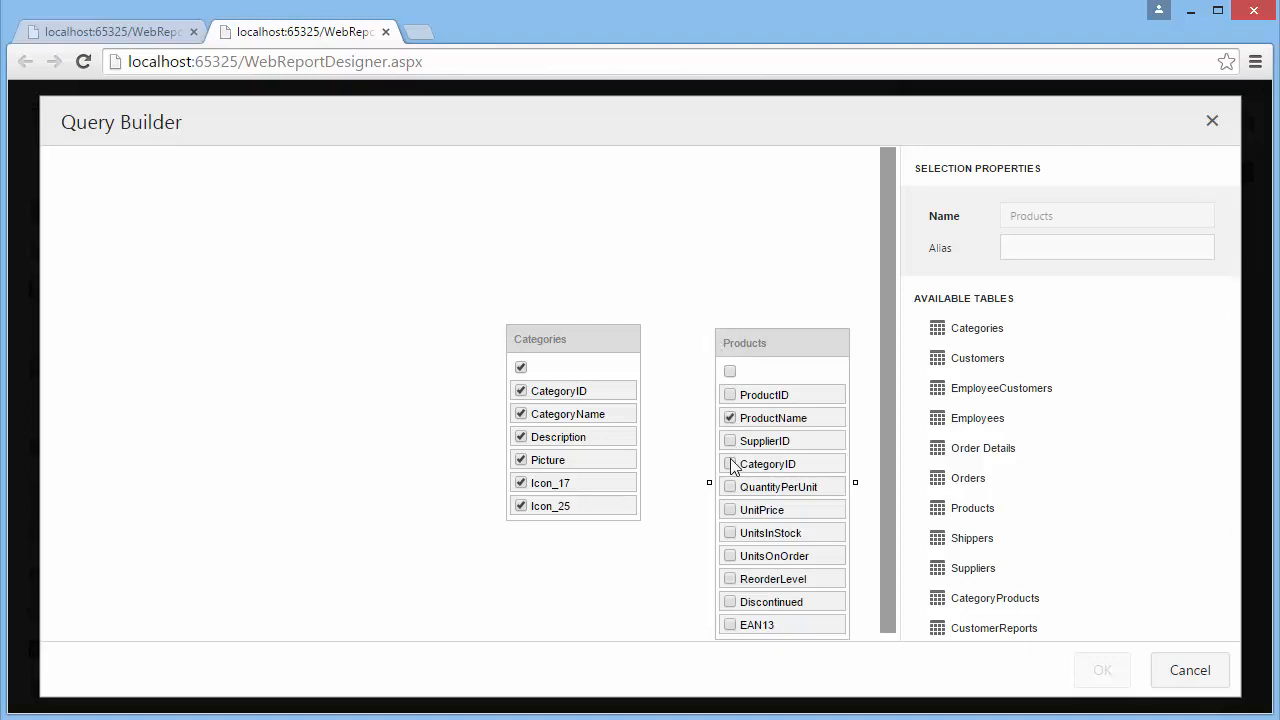
pyautogui.click(730, 464)
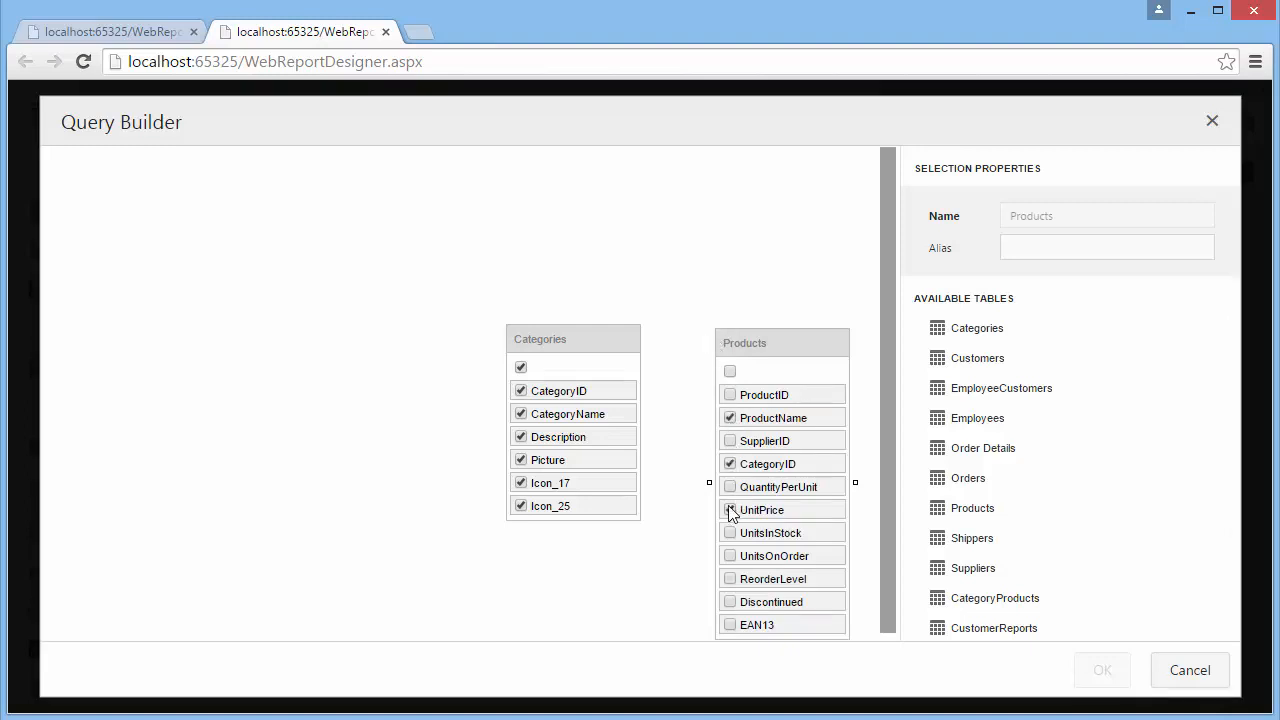
pyautogui.click(730, 510)
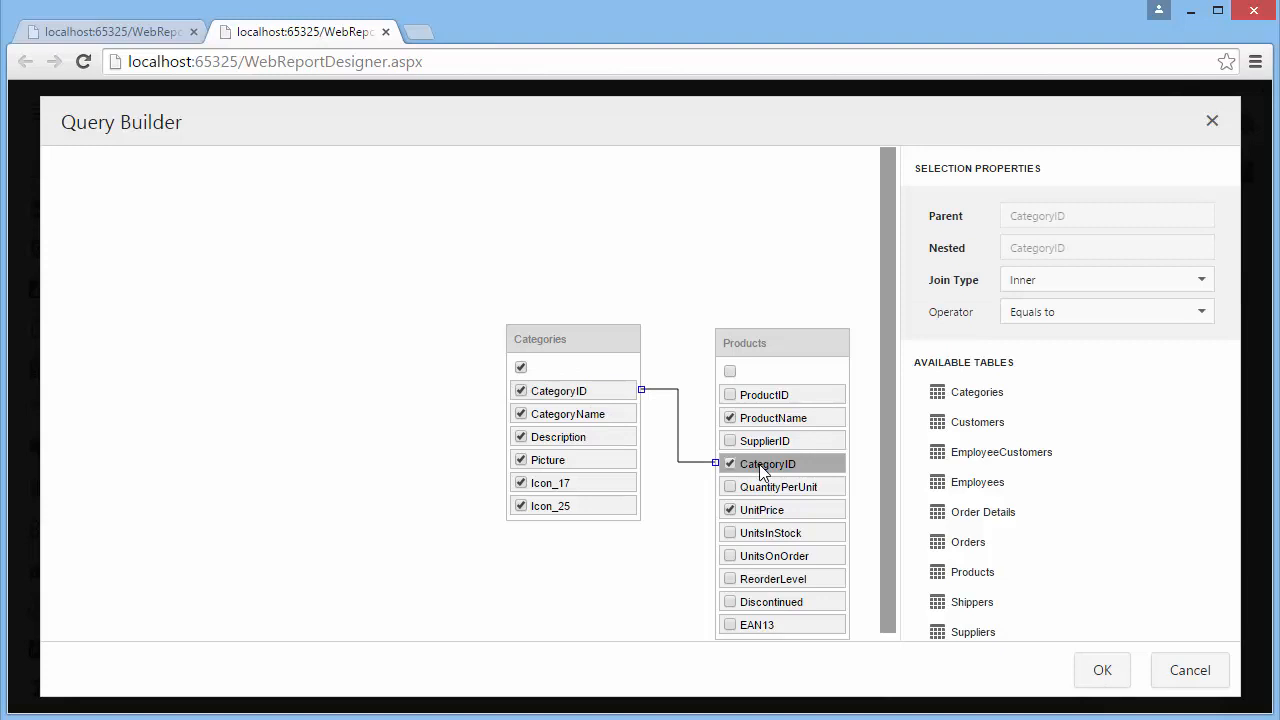
# Step: Keep the inner equals join on CategoryID and name the query CategoryProducts
pyautogui.click(1200, 280)
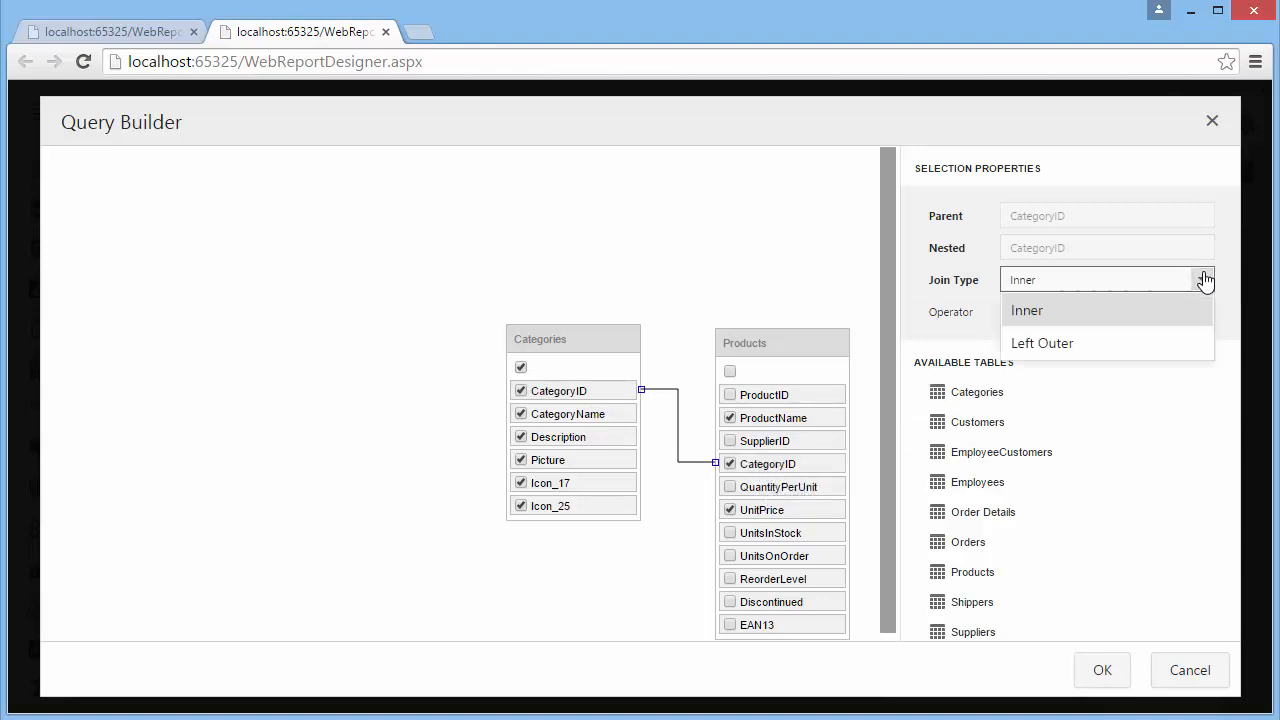
pyautogui.click(1024, 310)
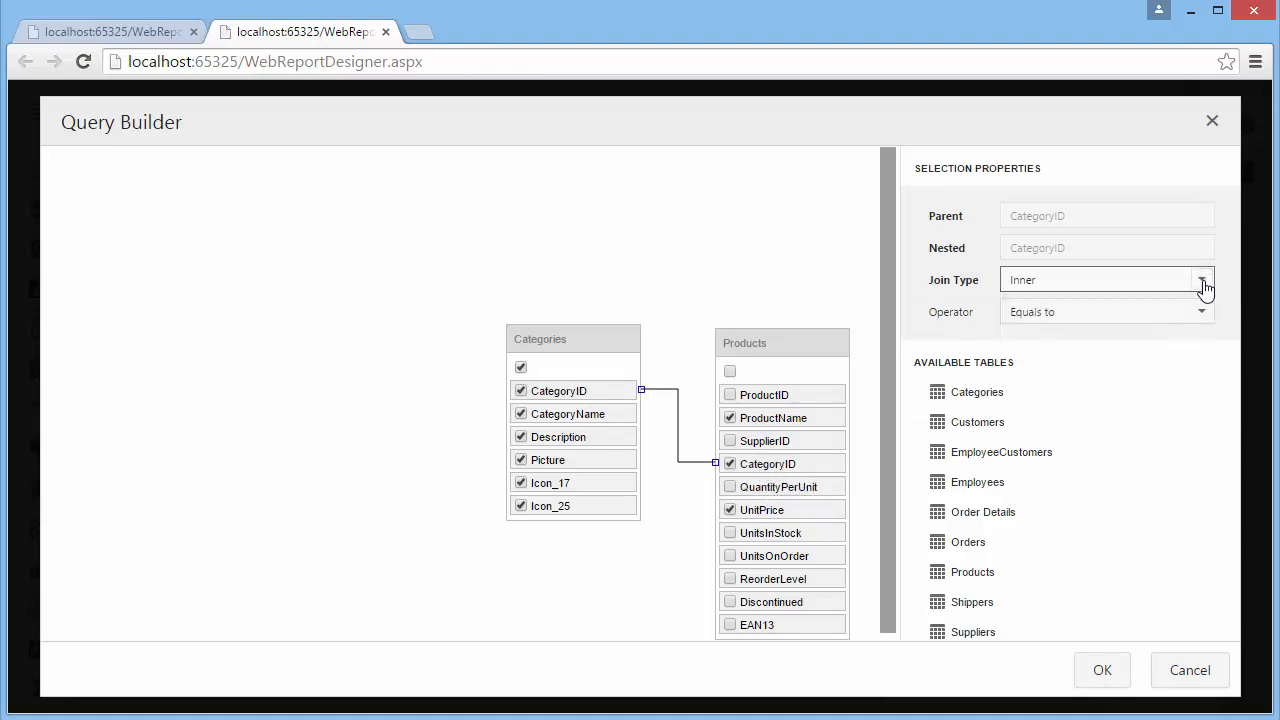
pyautogui.click(1200, 312)
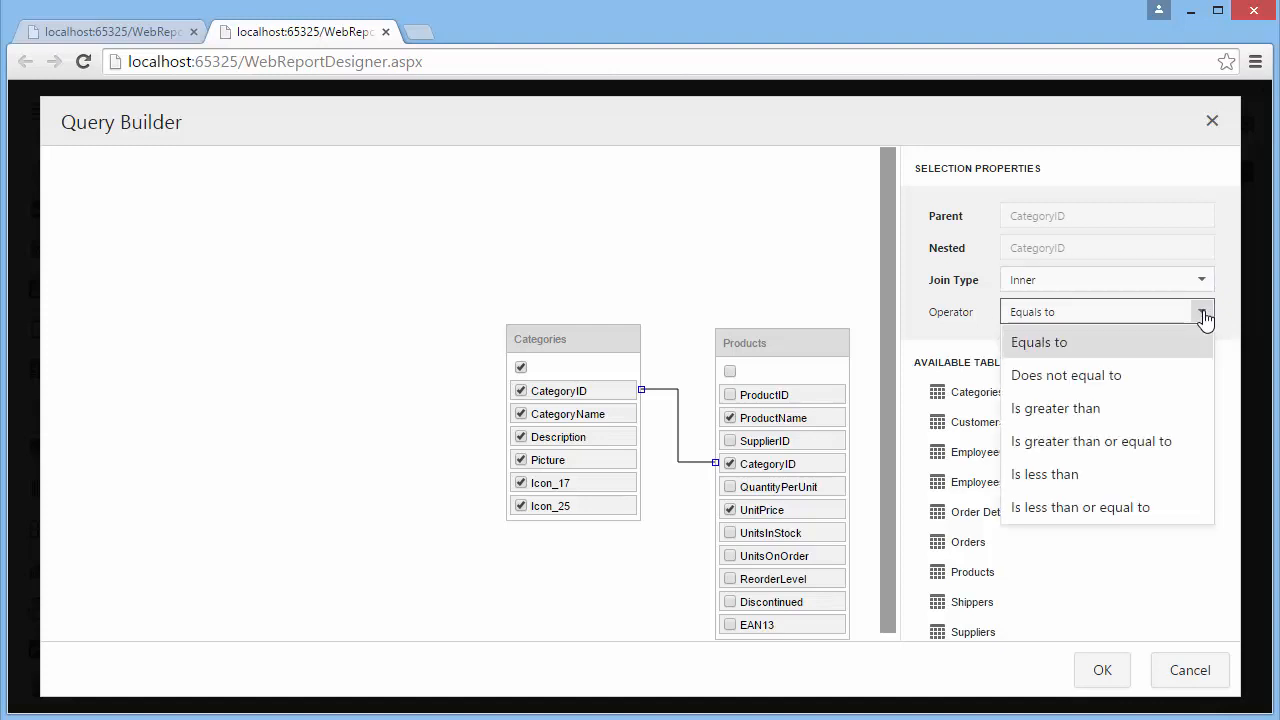
pyautogui.click(848, 254)
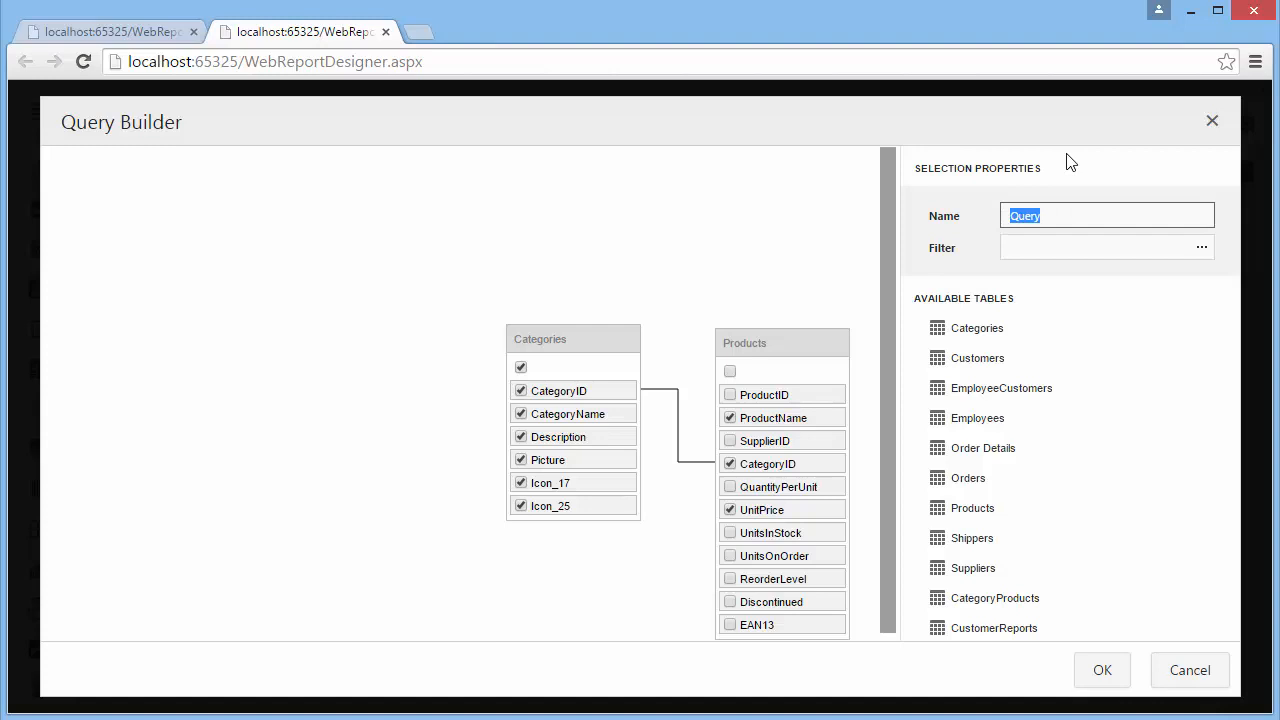
pyautogui.write('CategoryProduc')
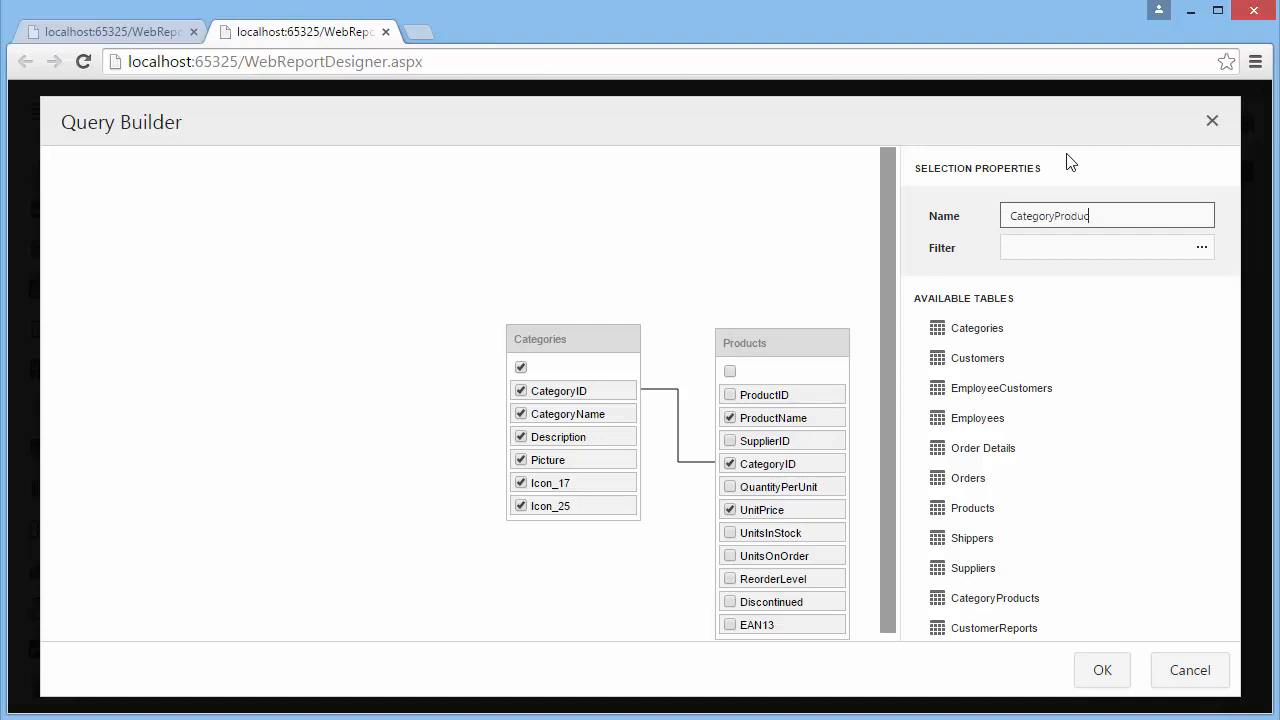
pyautogui.write('ts')
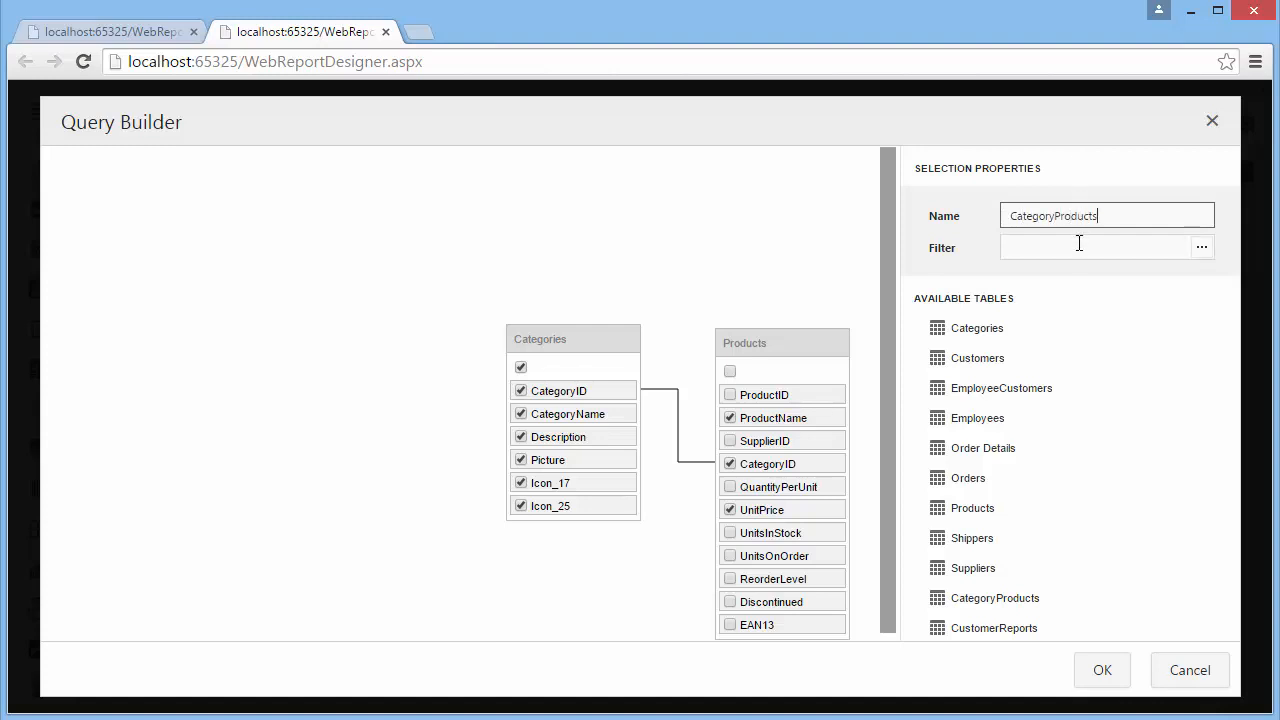
pyautogui.click(1100, 248)
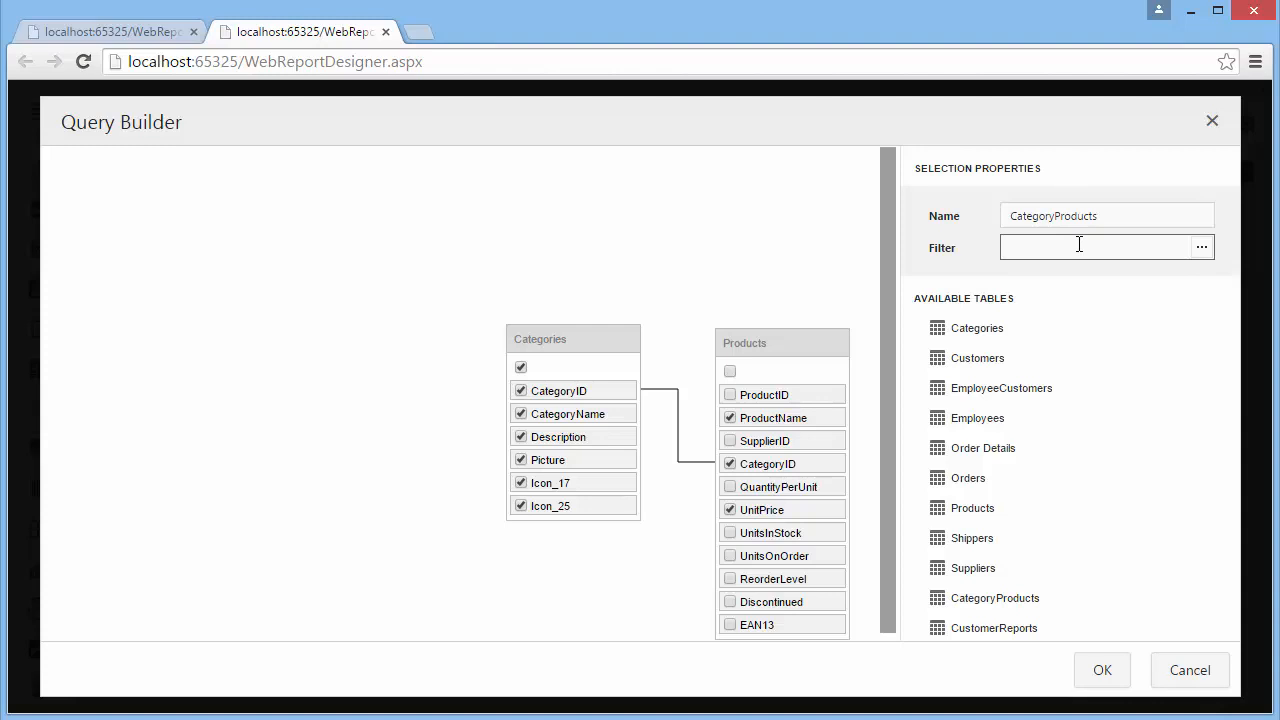
pyautogui.moveTo(1200, 258)
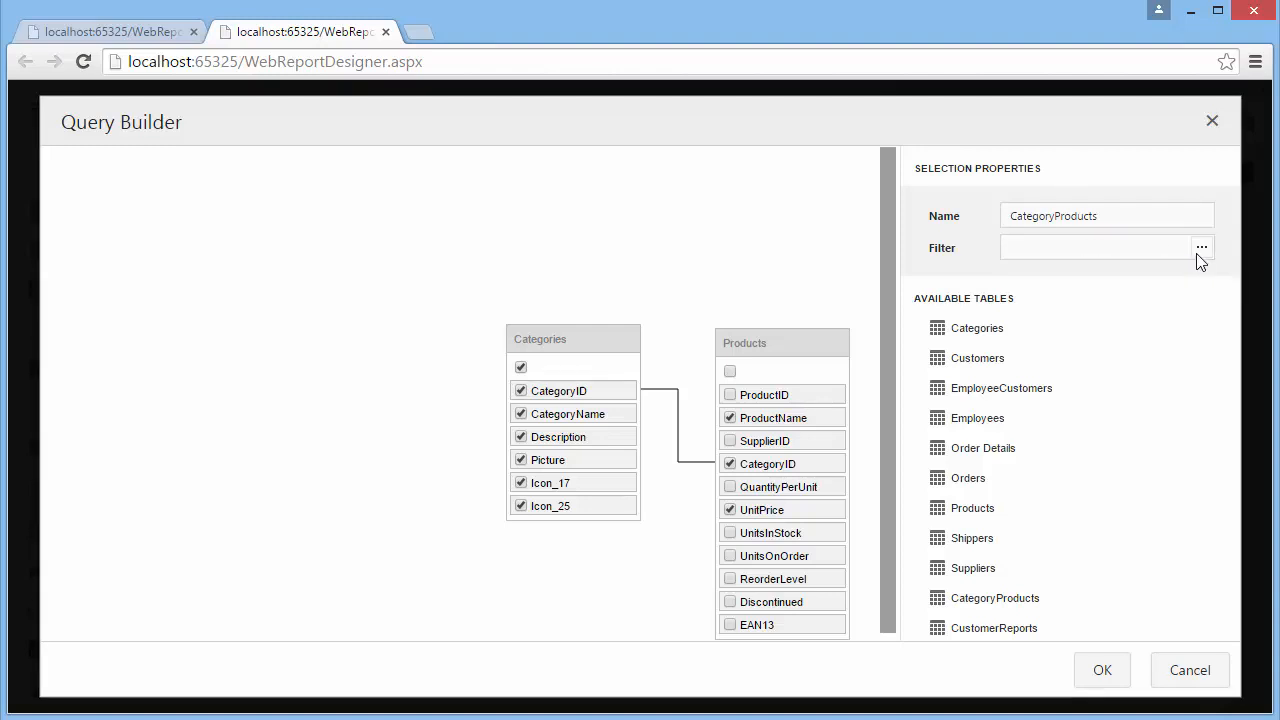
# Step: Add a filter condition on Products.UnitPrice in the Filter Editor
pyautogui.click(1200, 248)
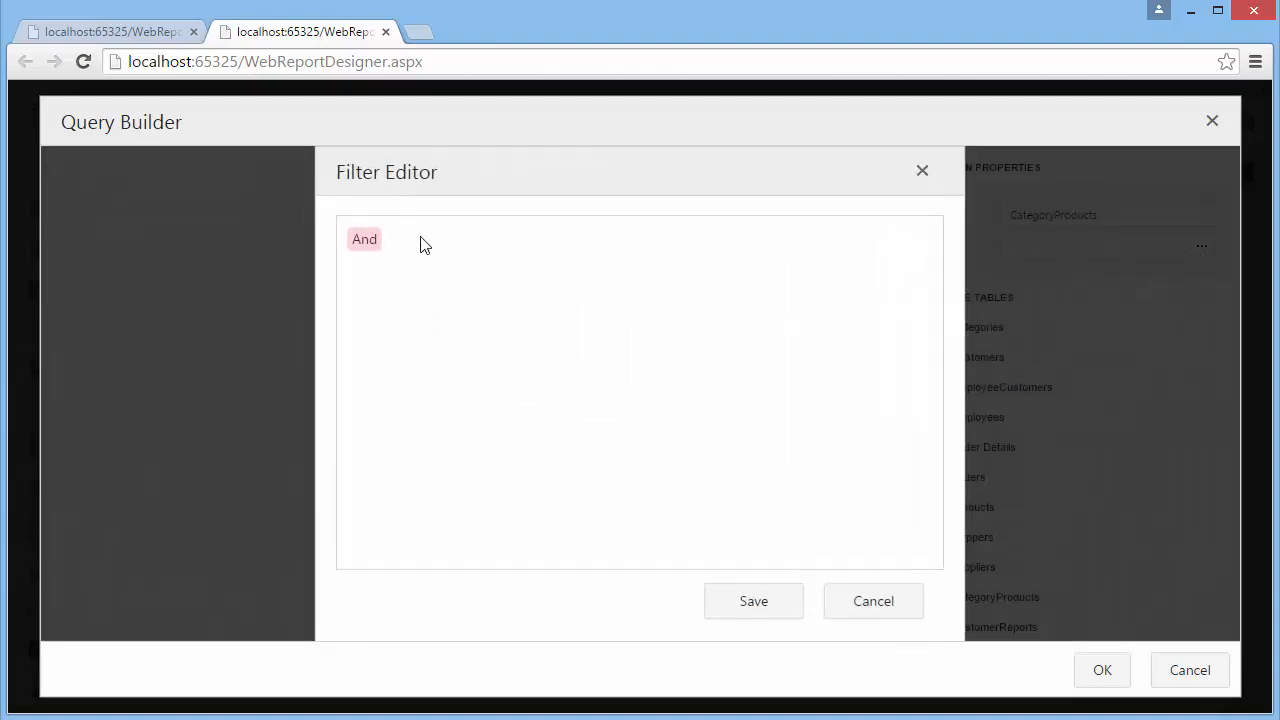
pyautogui.click(364, 238)
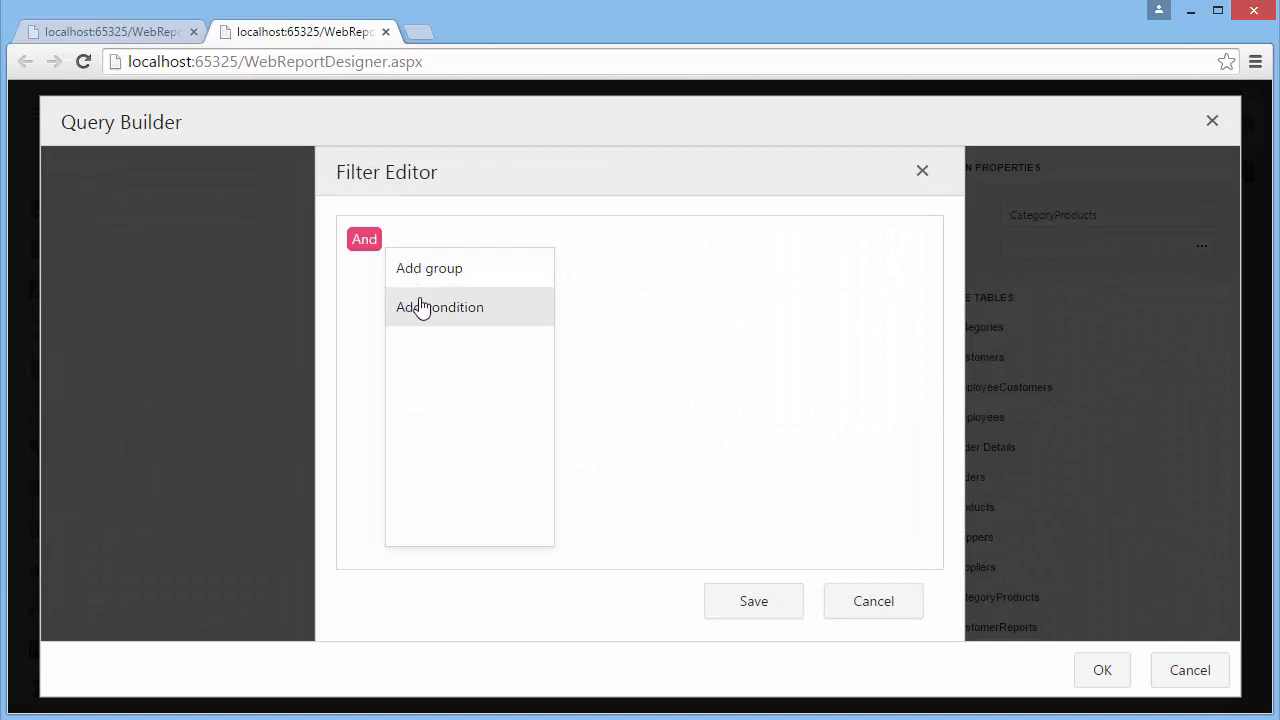
pyautogui.click(440, 308)
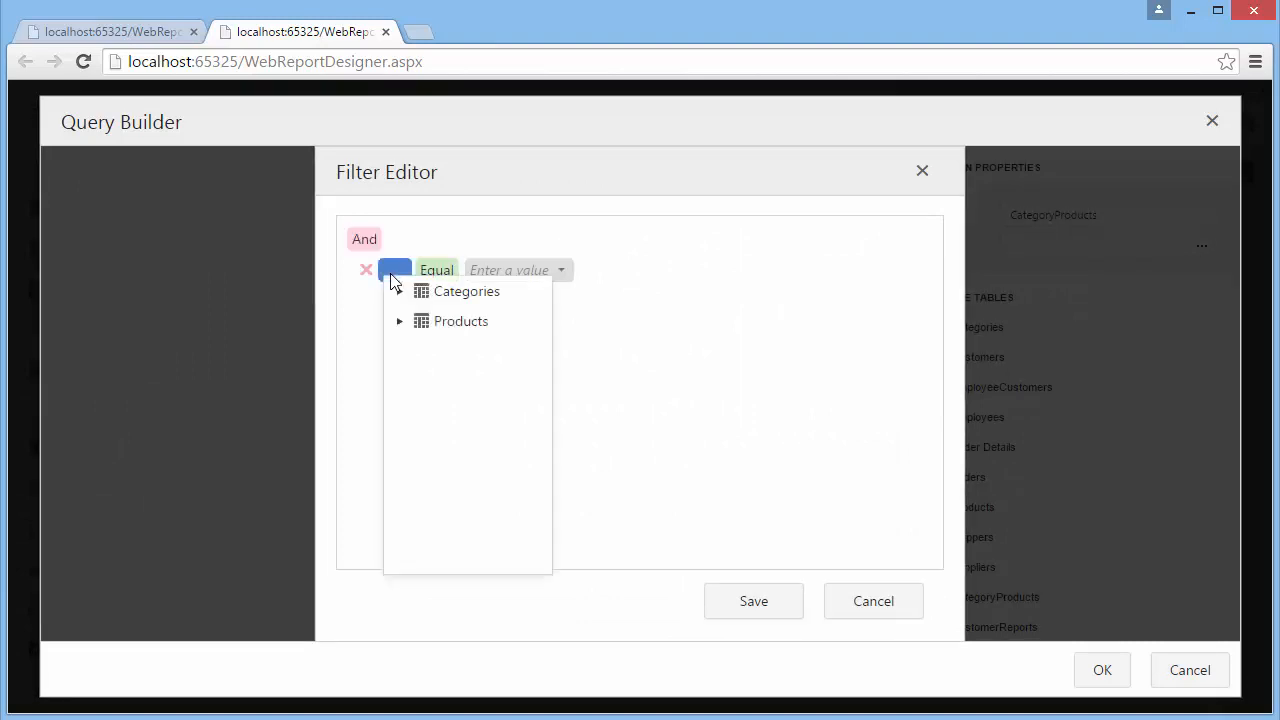
pyautogui.click(400, 320)
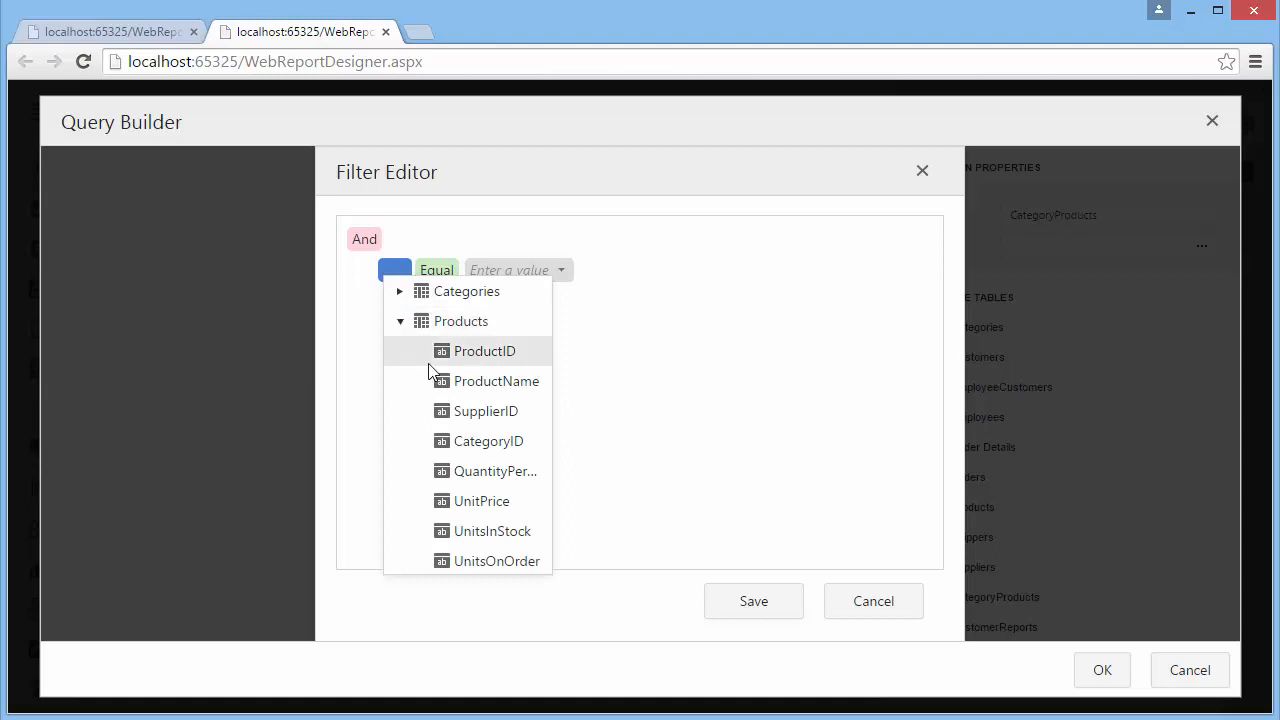
pyautogui.click(480, 500)
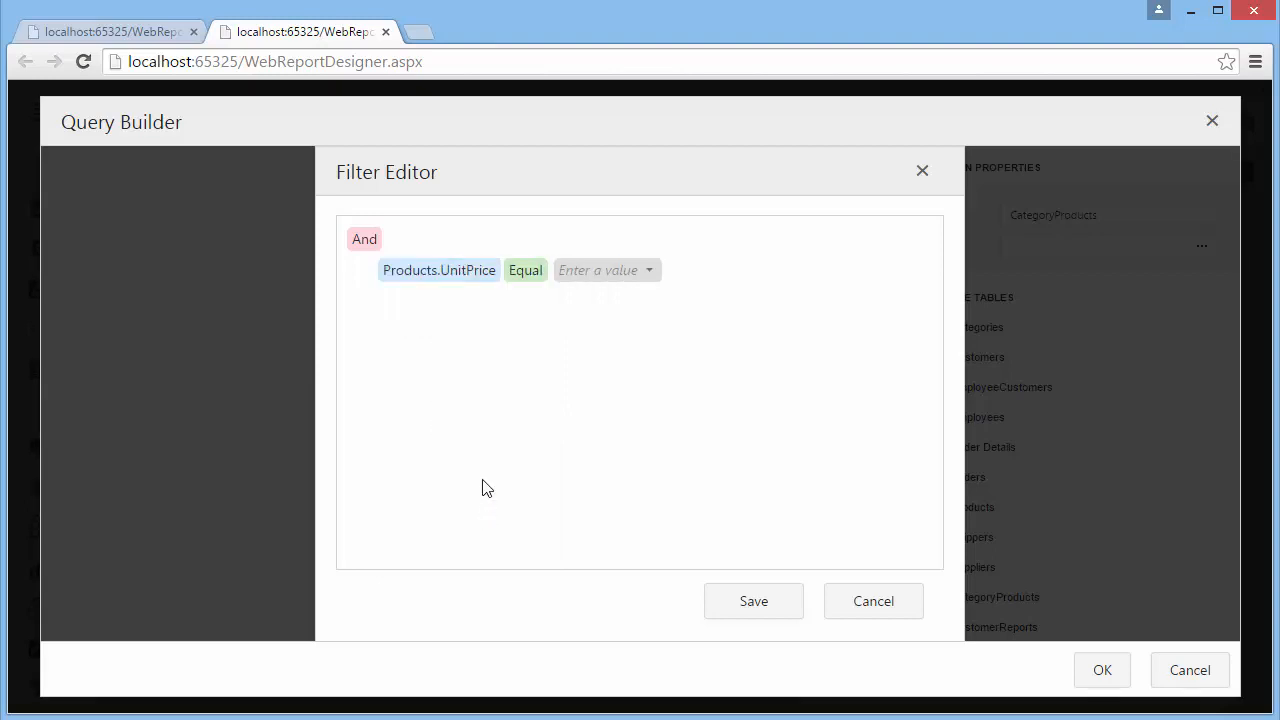
pyautogui.click(524, 270)
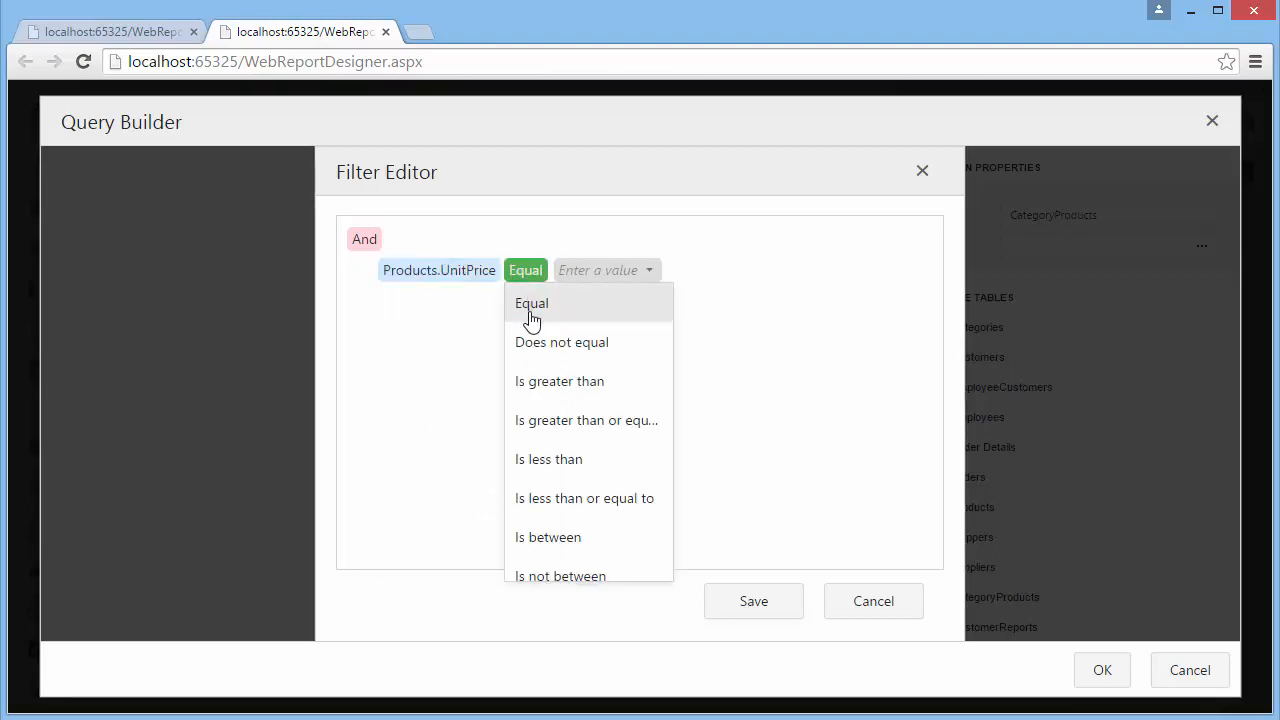
pyautogui.moveTo(548, 458)
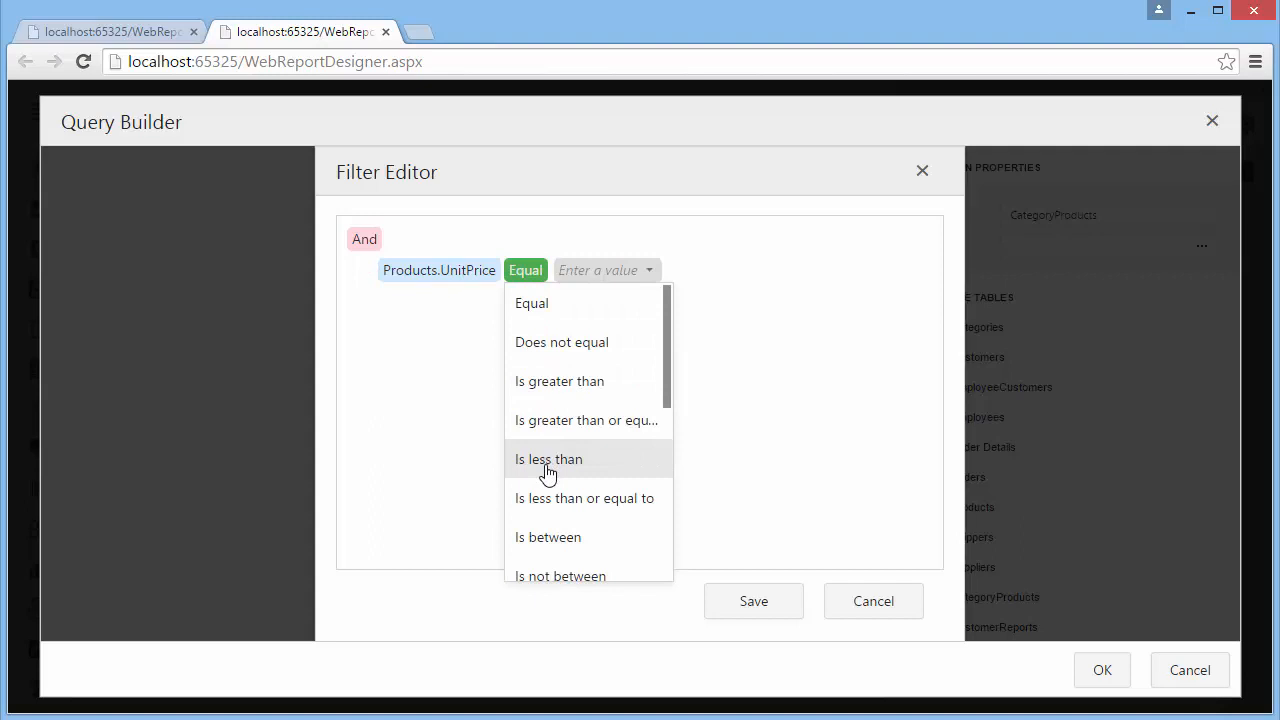
# Step: Set the condition to UnitPrice is less than a new parameter maxPrice
pyautogui.click(548, 458)
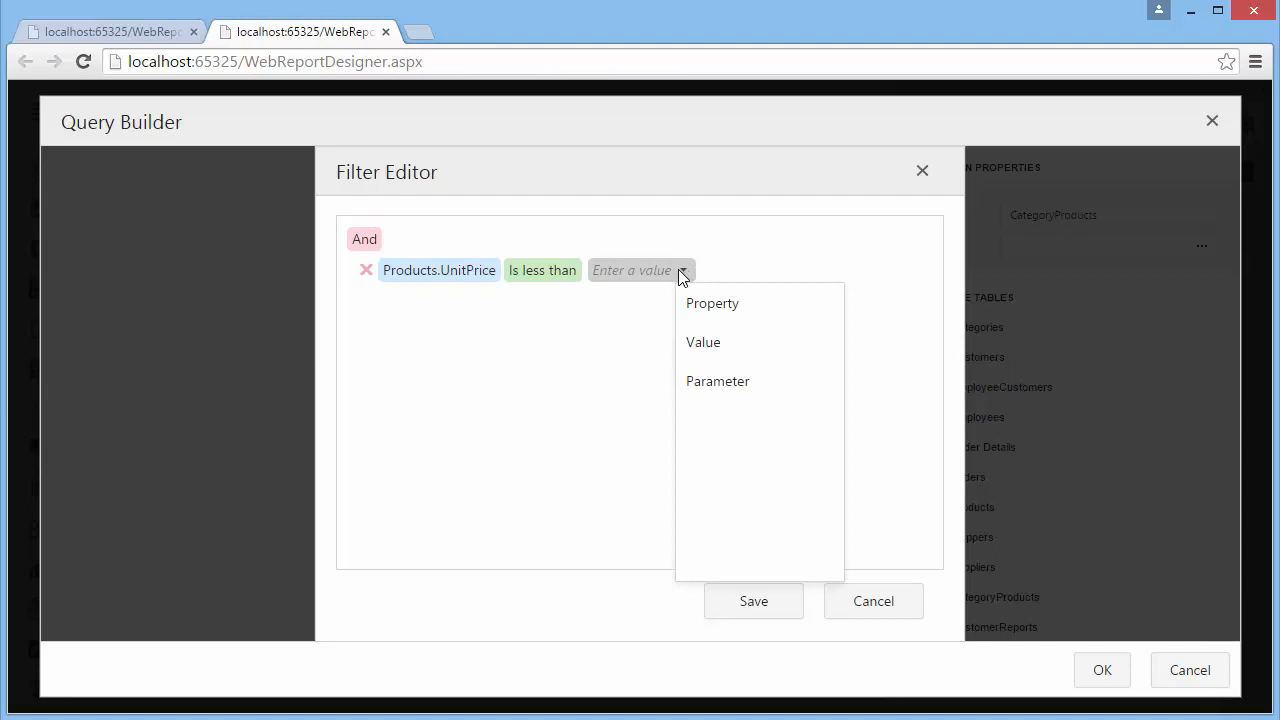
pyautogui.moveTo(704, 342)
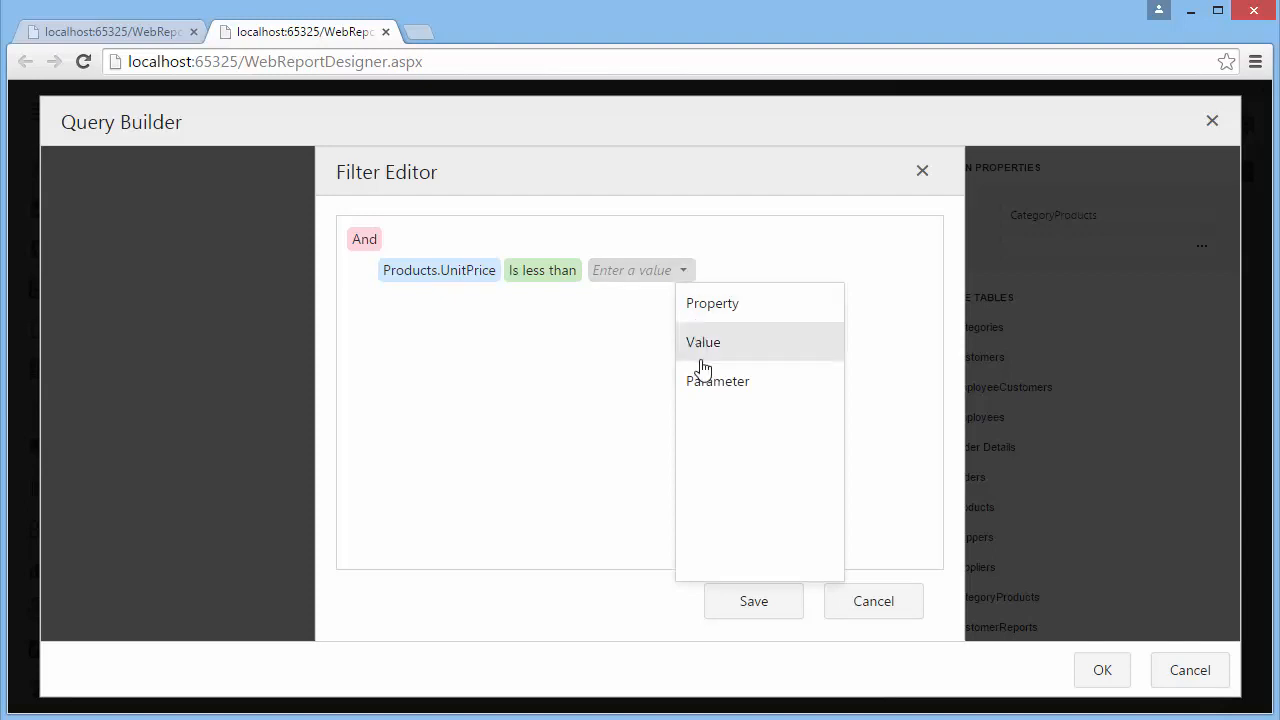
pyautogui.moveTo(712, 388)
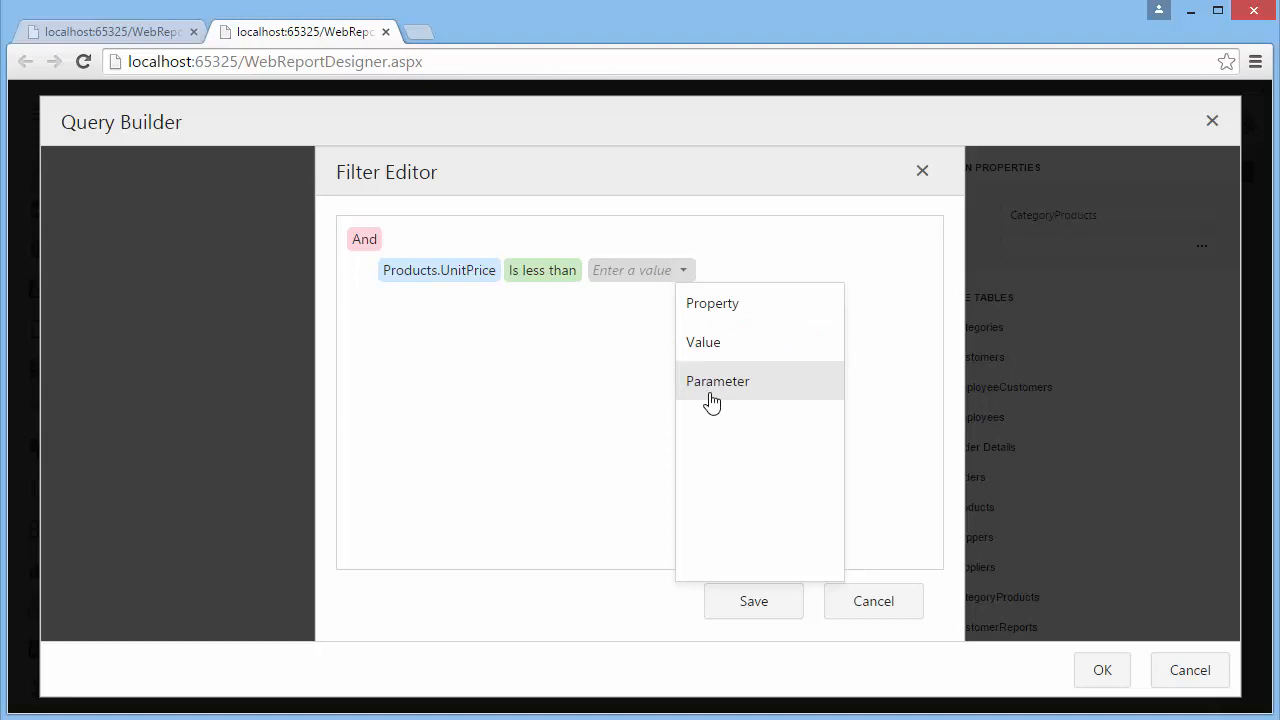
pyautogui.click(716, 380)
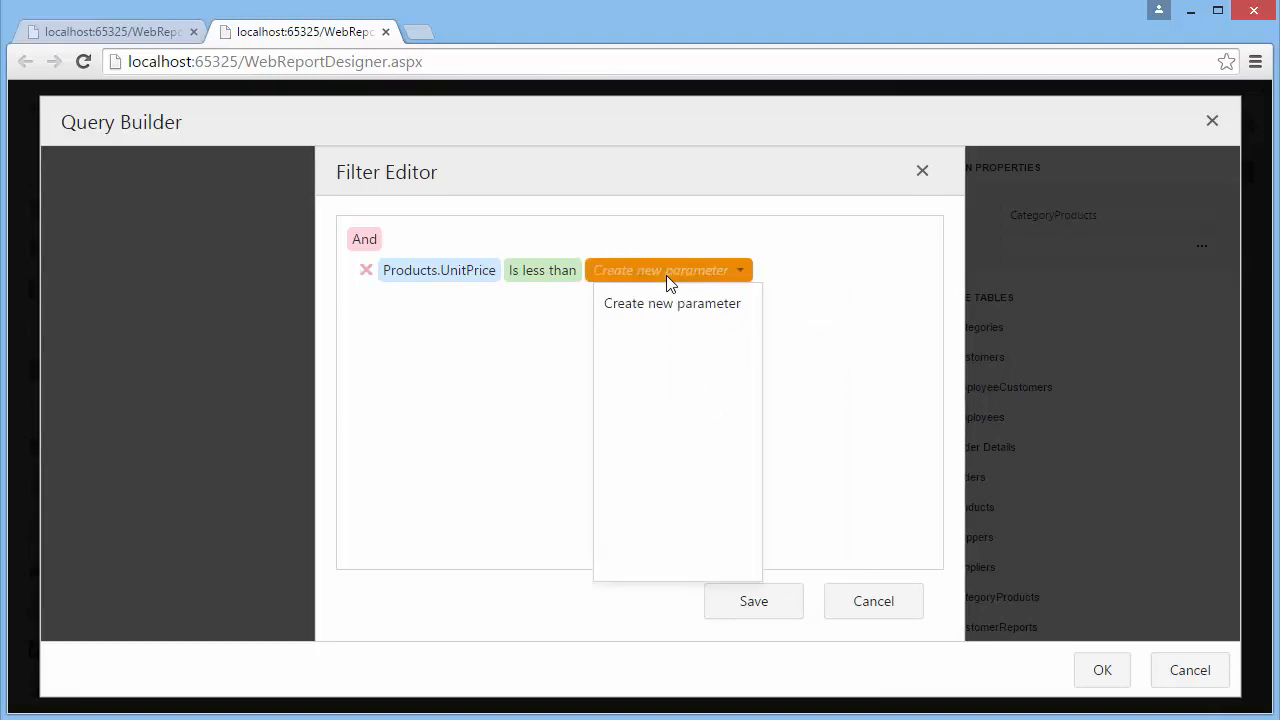
pyautogui.click(672, 304)
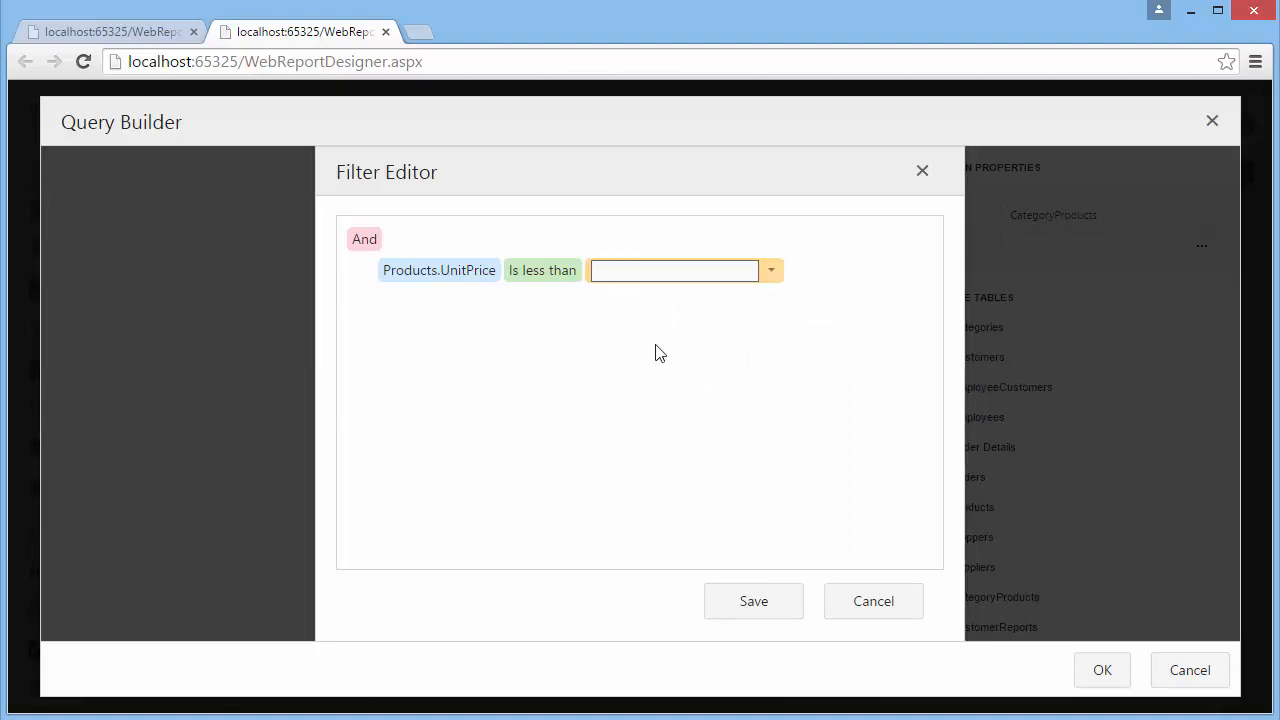
pyautogui.write('maxPrice')
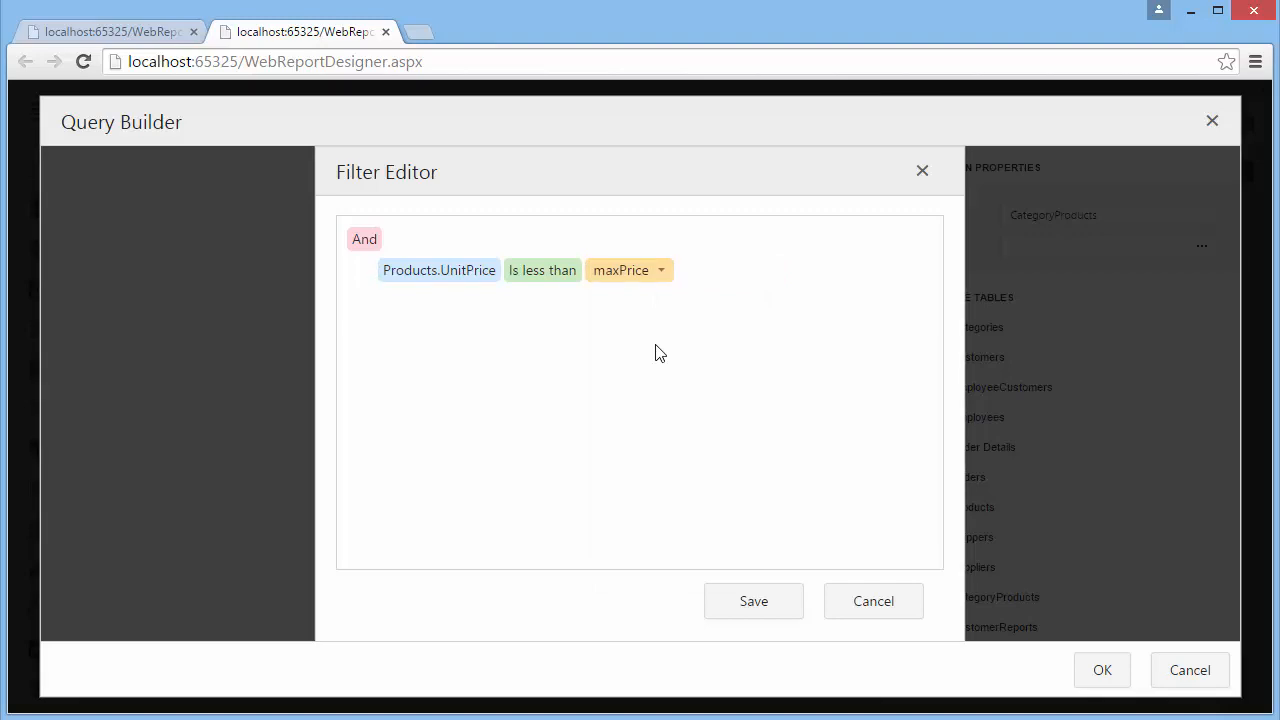
pyautogui.click(752, 600)
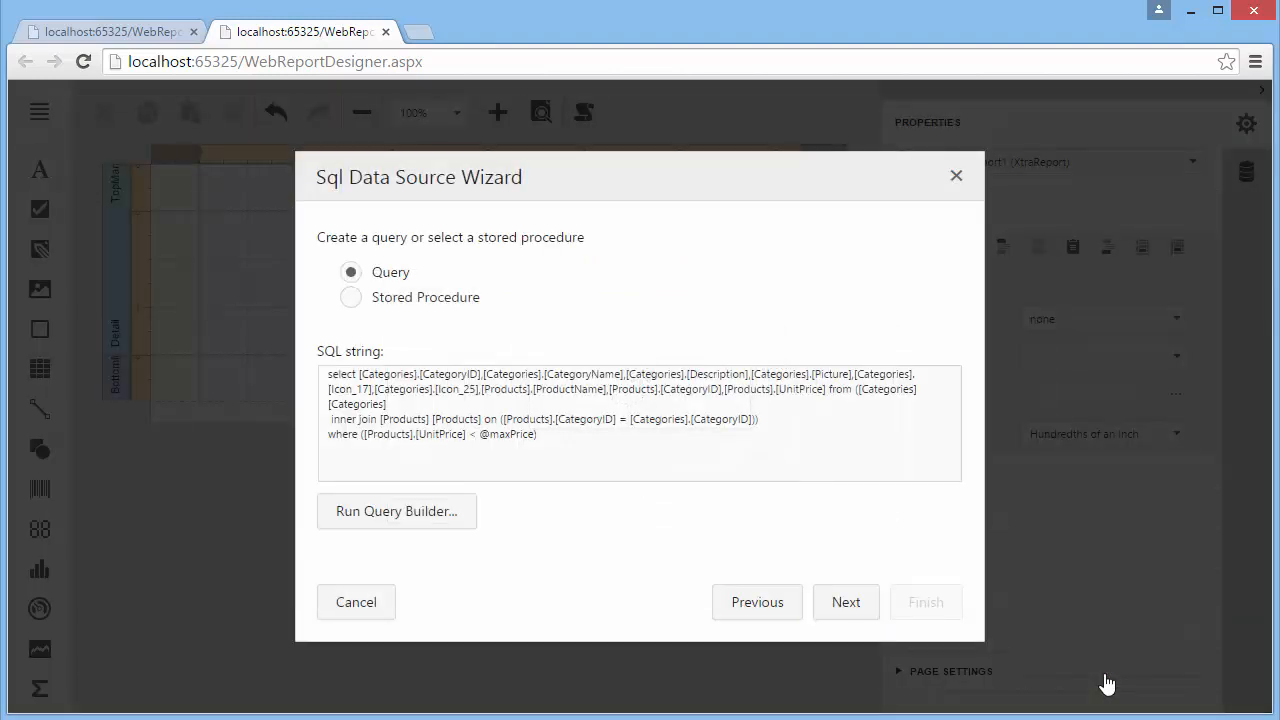
pyautogui.moveTo(846, 602)
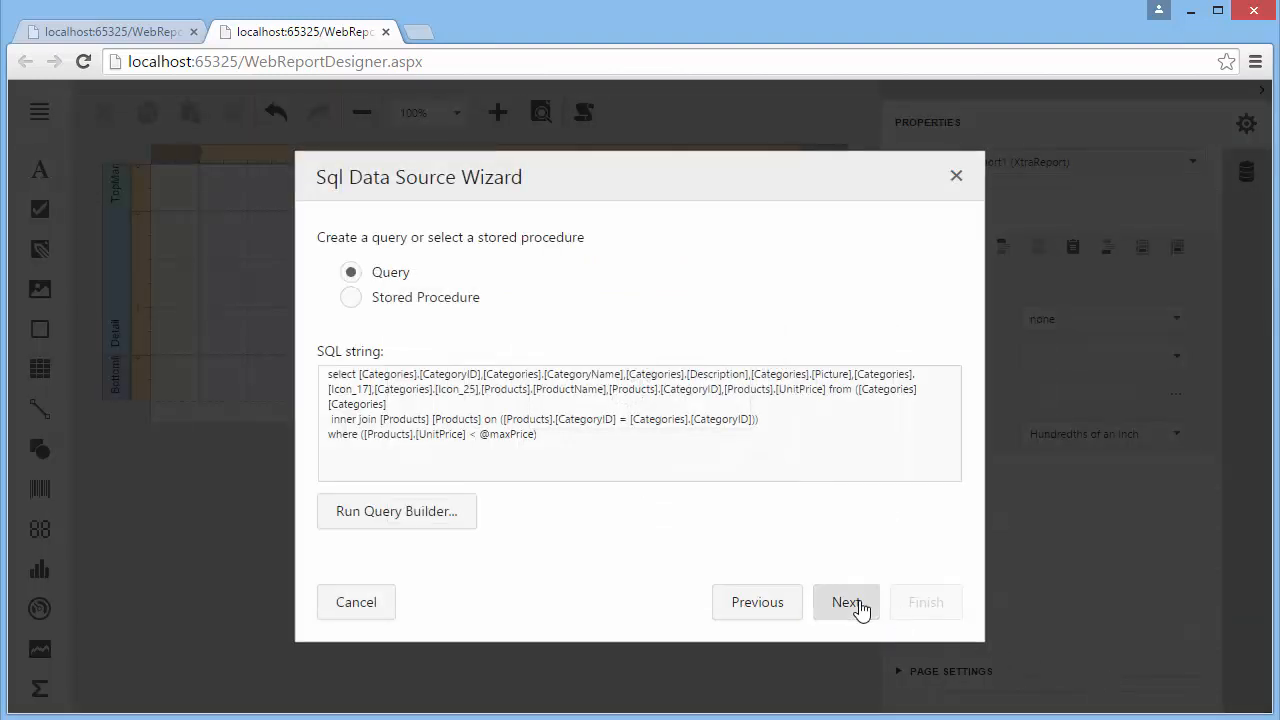
# Step: Advance the wizard to the query parameter settings for maxPrice
pyautogui.click(846, 602)
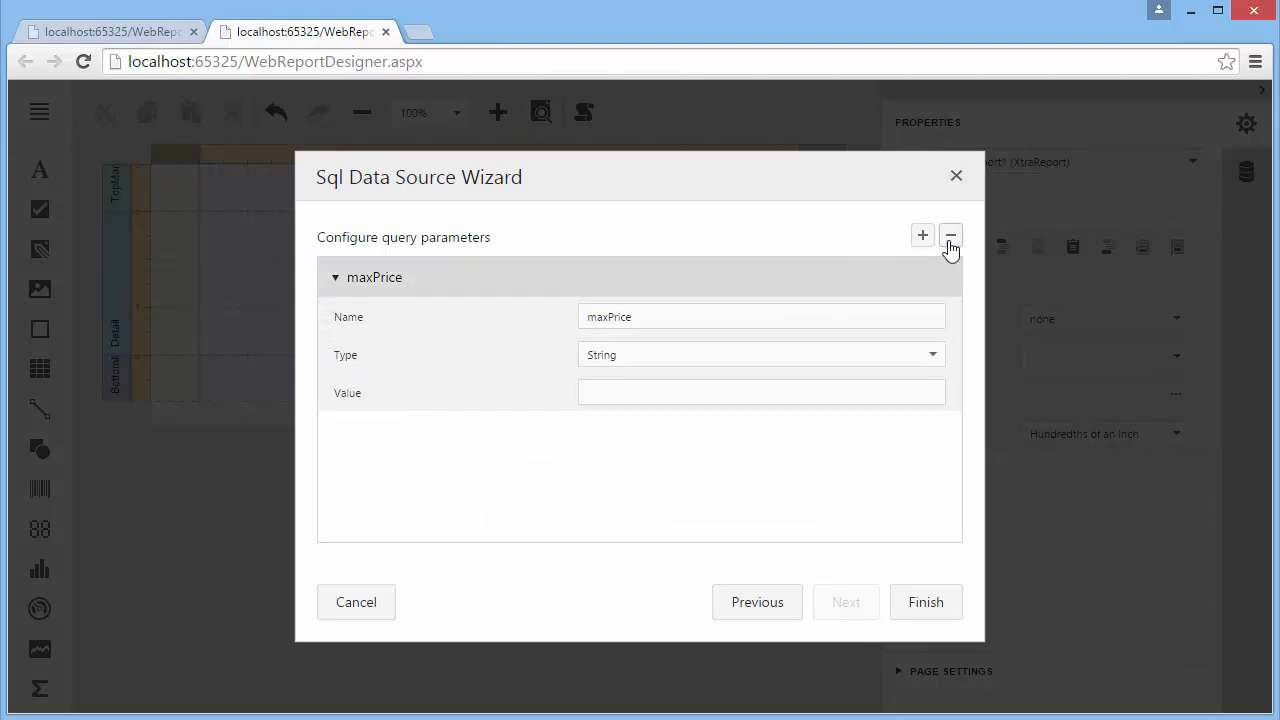
# Step: Make maxPrice a Number (16 bit integer) with value 5 and finish the data source
pyautogui.click(932, 354)
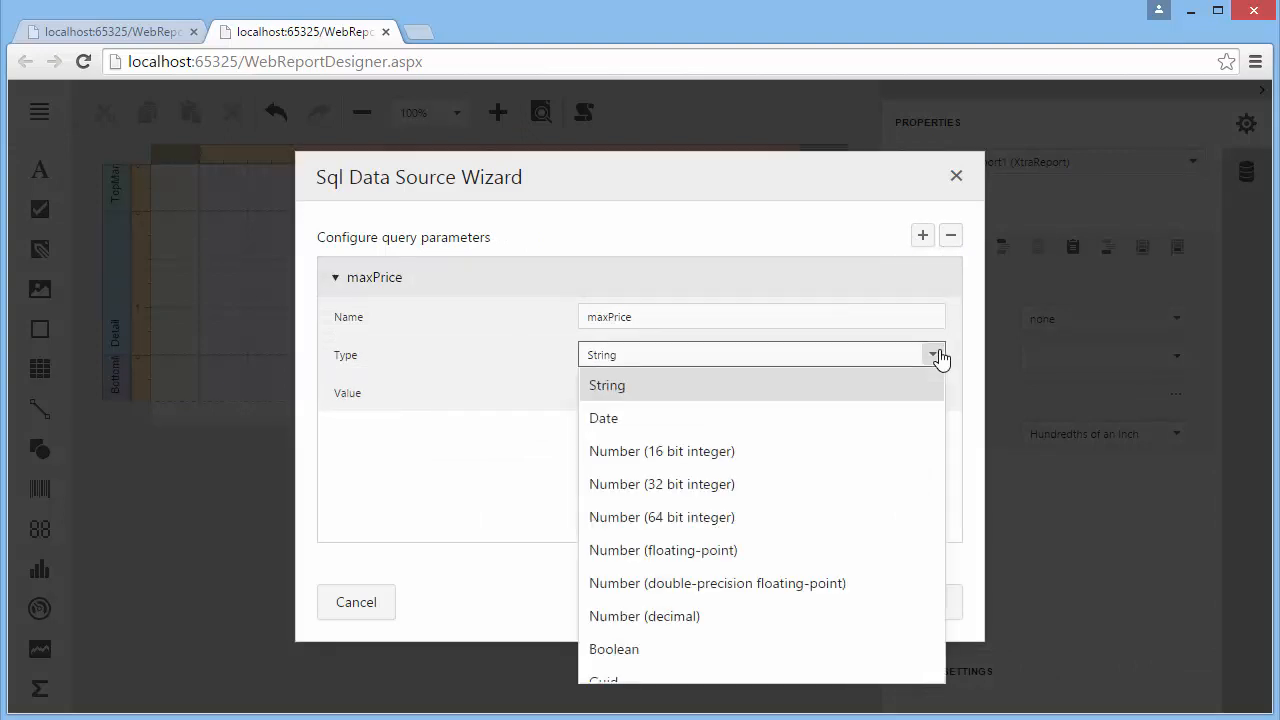
pyautogui.click(660, 452)
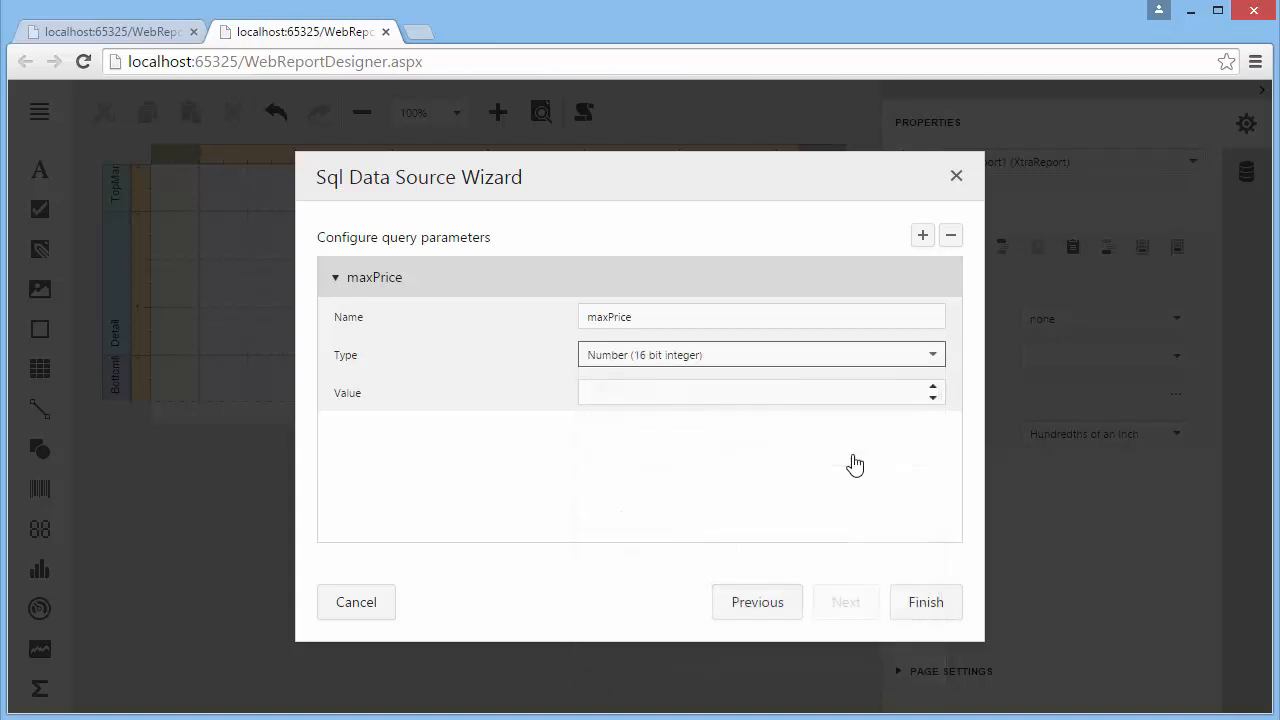
pyautogui.write('50')
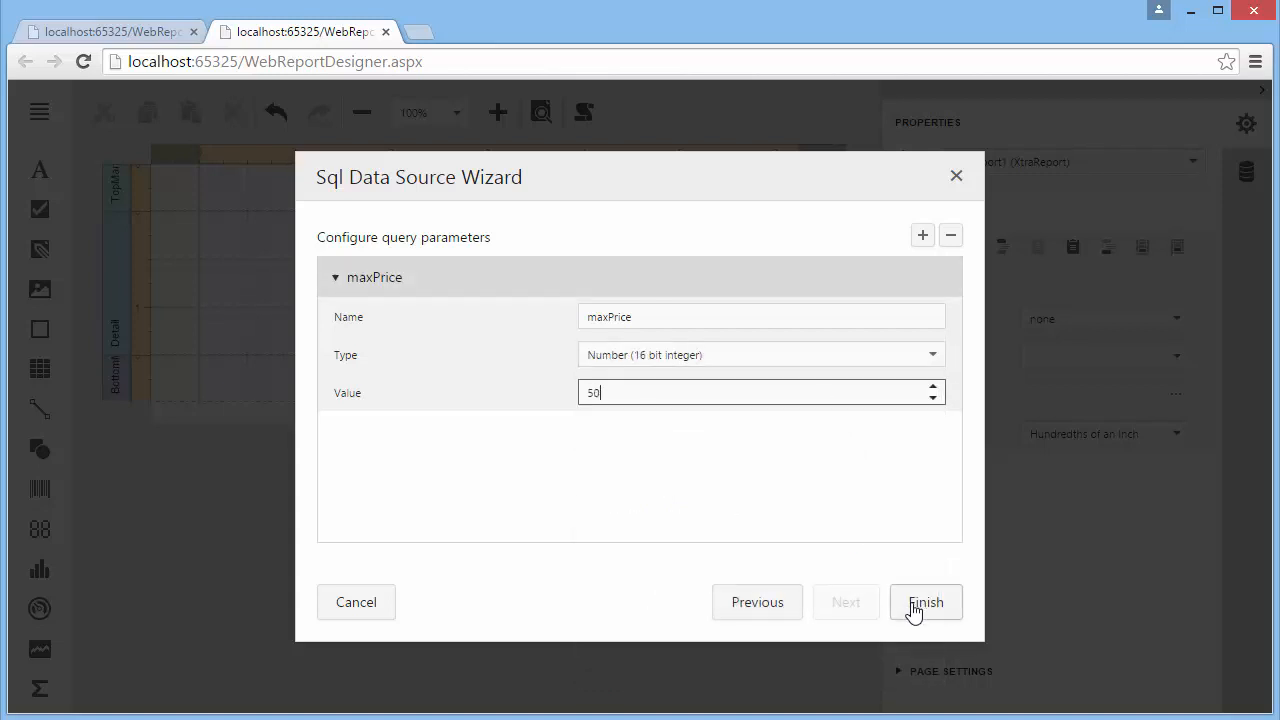
pyautogui.click(924, 602)
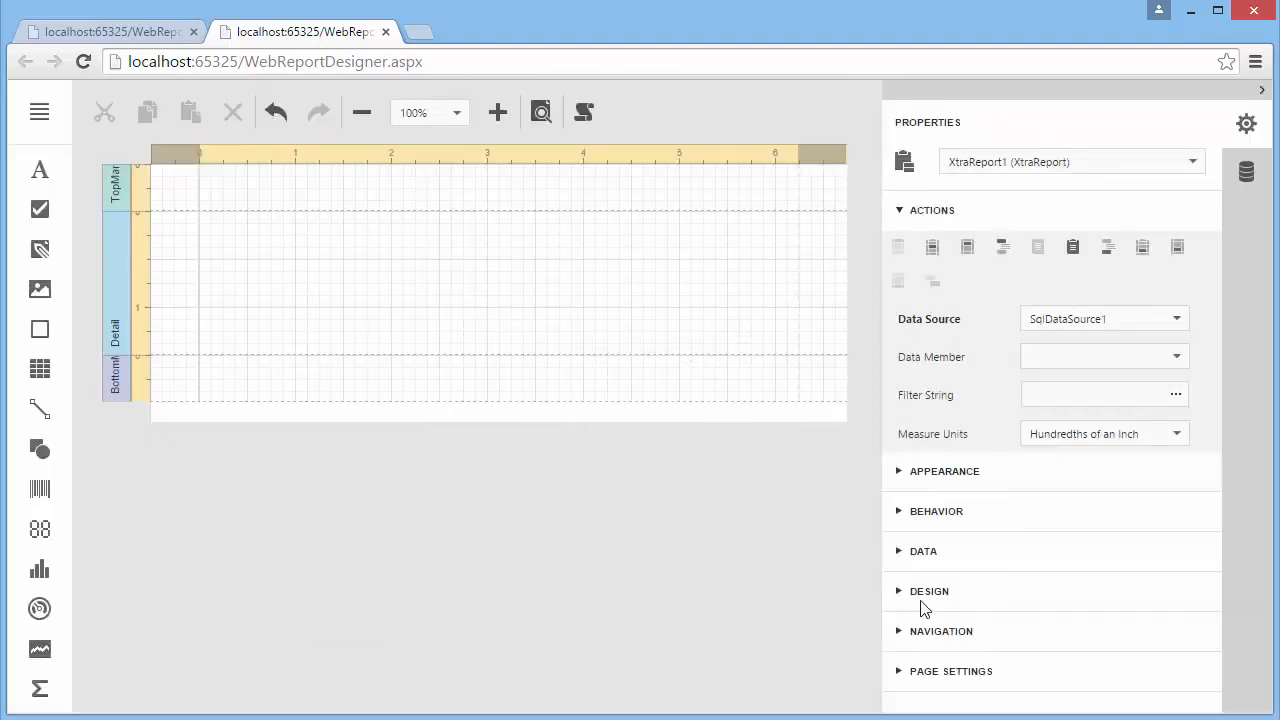
# Step: Expand SqlDataSource1 and CategoryProducts in the field list to reveal its fields
pyautogui.click(1246, 170)
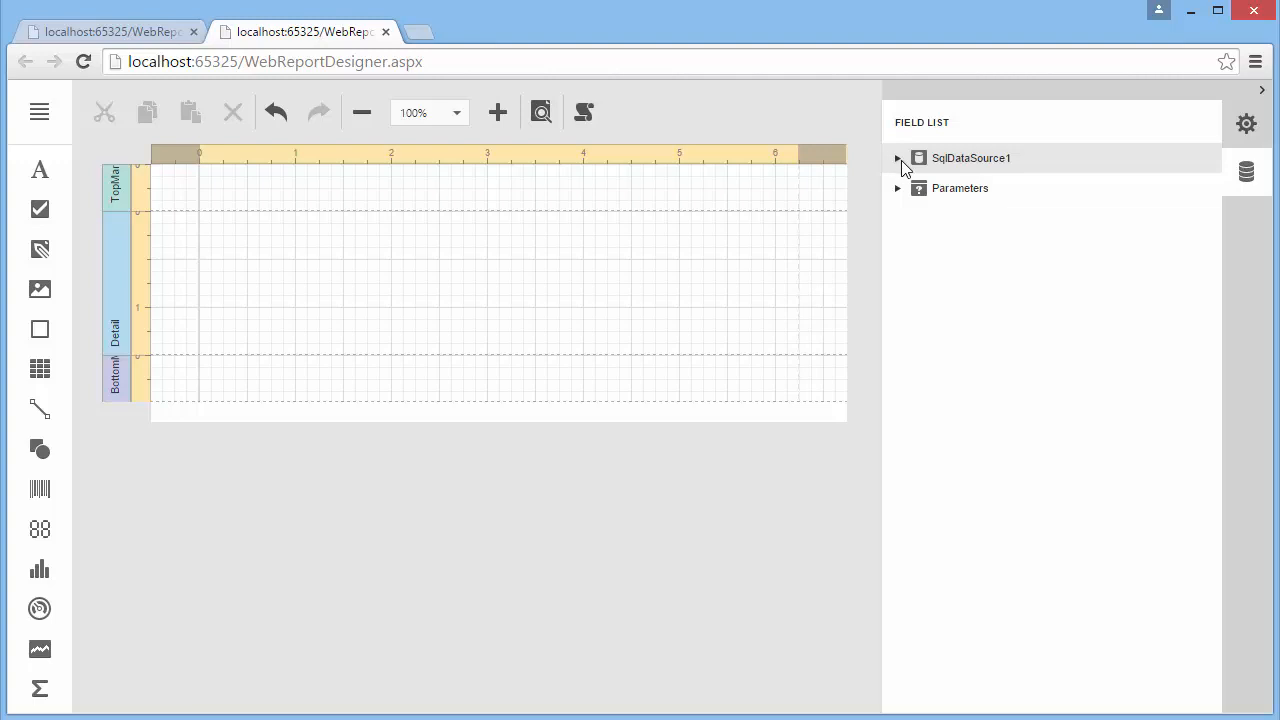
pyautogui.click(896, 158)
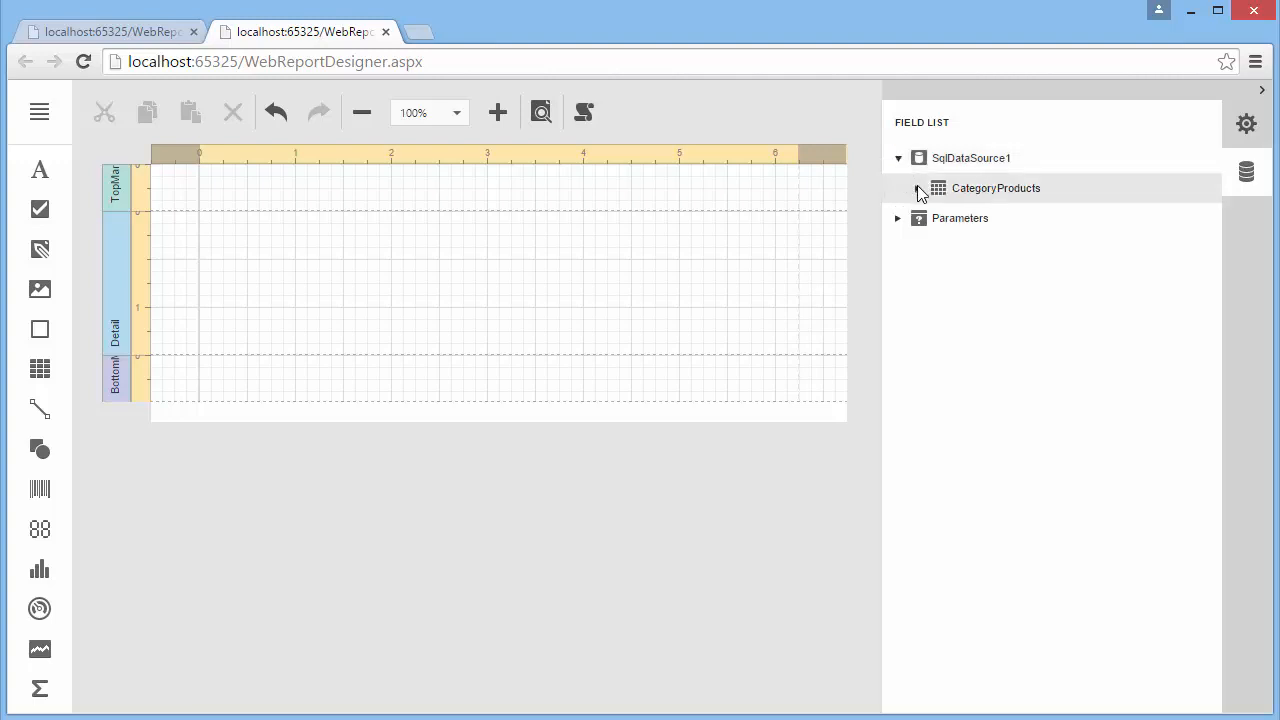
pyautogui.click(920, 188)
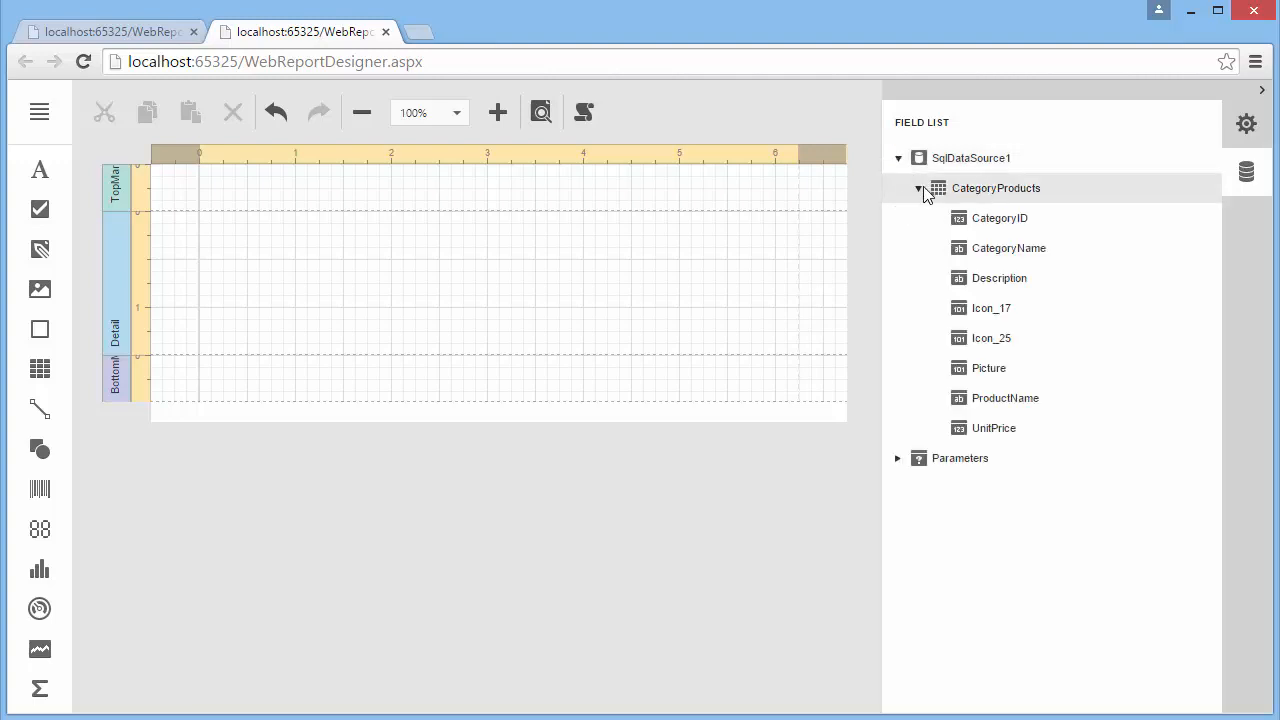